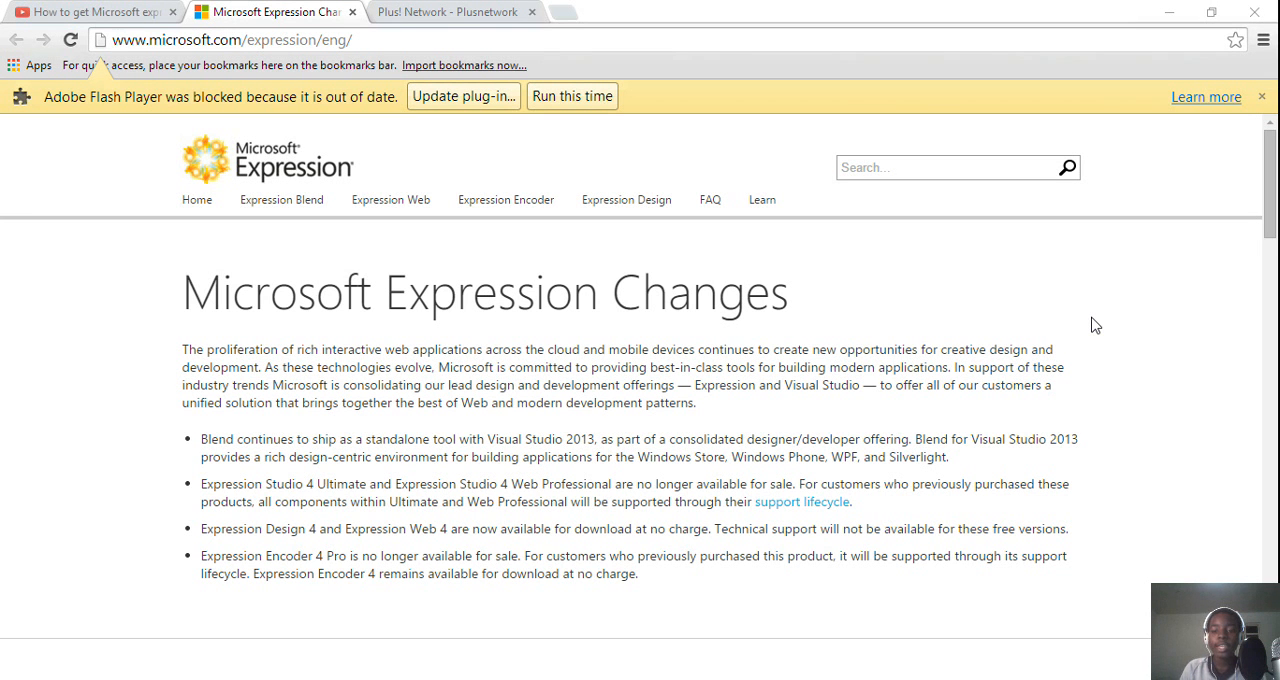
mouse_move(532, 308)
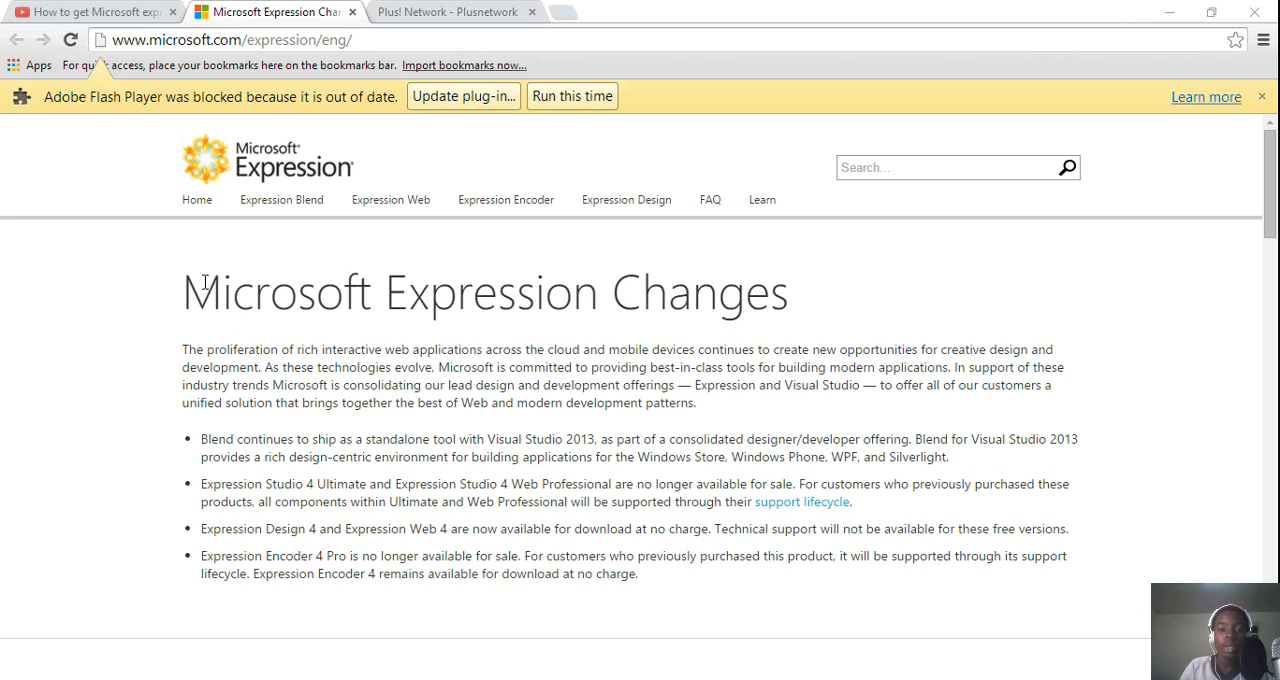
mouse_move(624, 304)
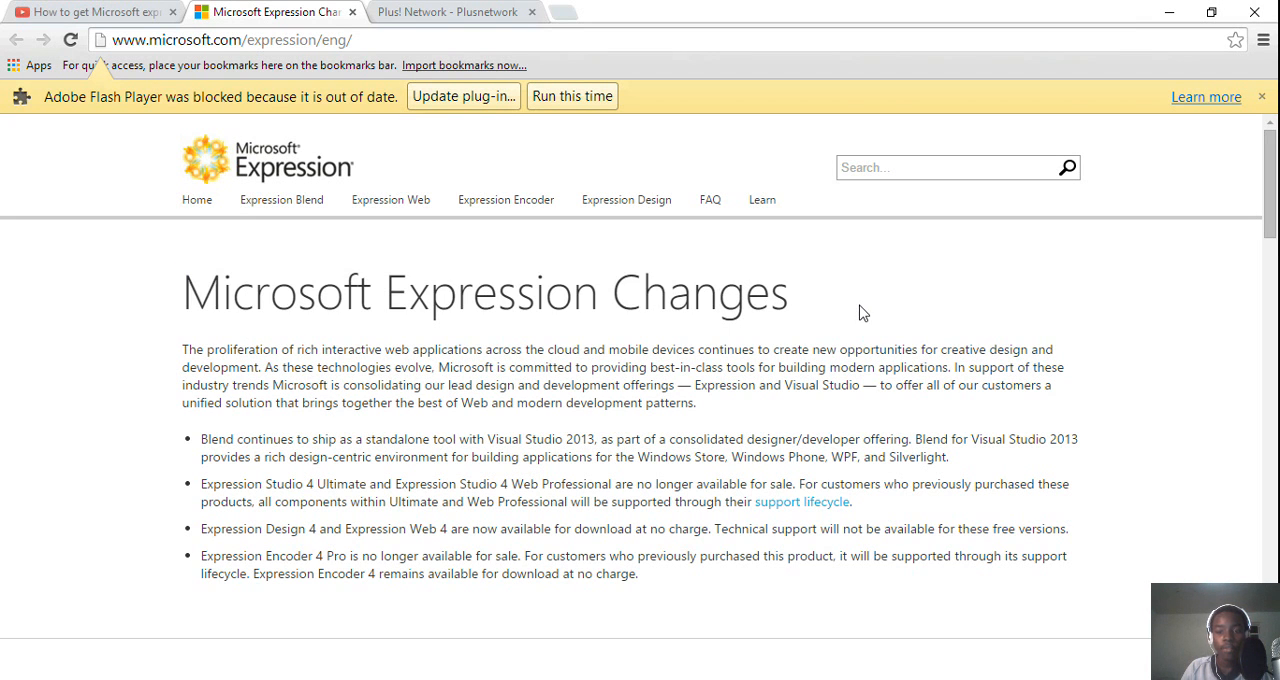
Scroll the Microsoft Expression Changes page down to the 'Download Expression Encoder 4 SP2' tile.
scroll(down, 3)
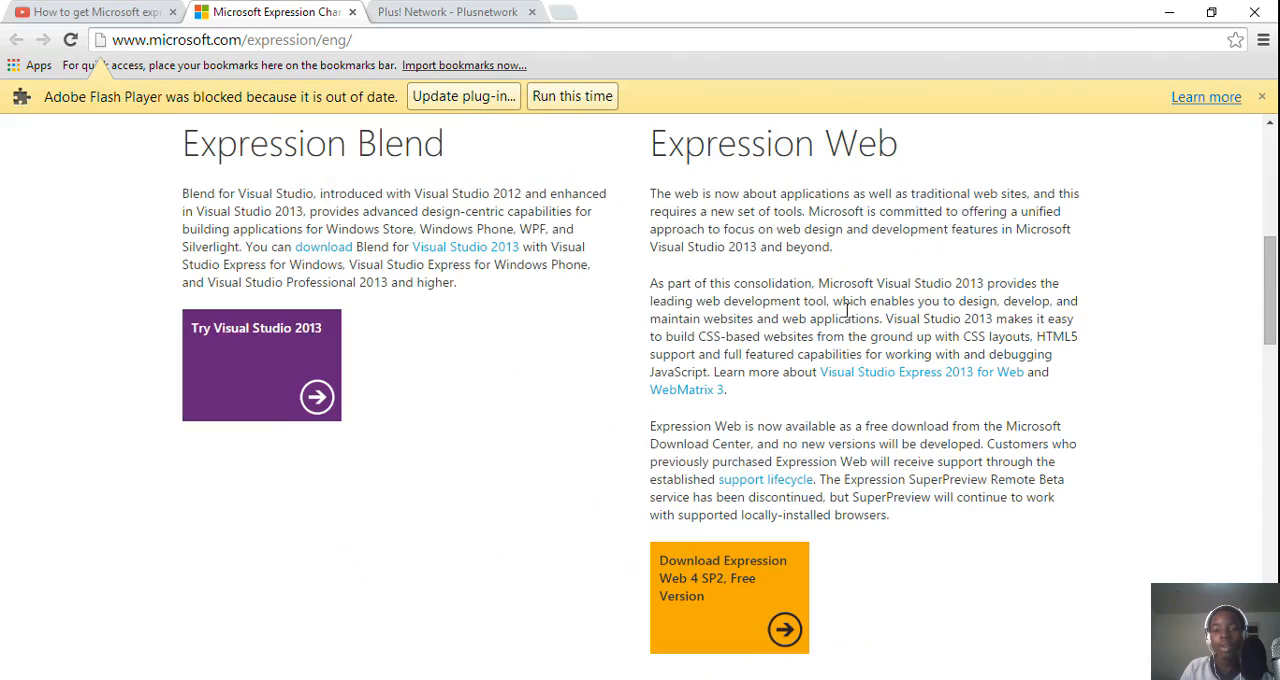
scroll(up, 3)
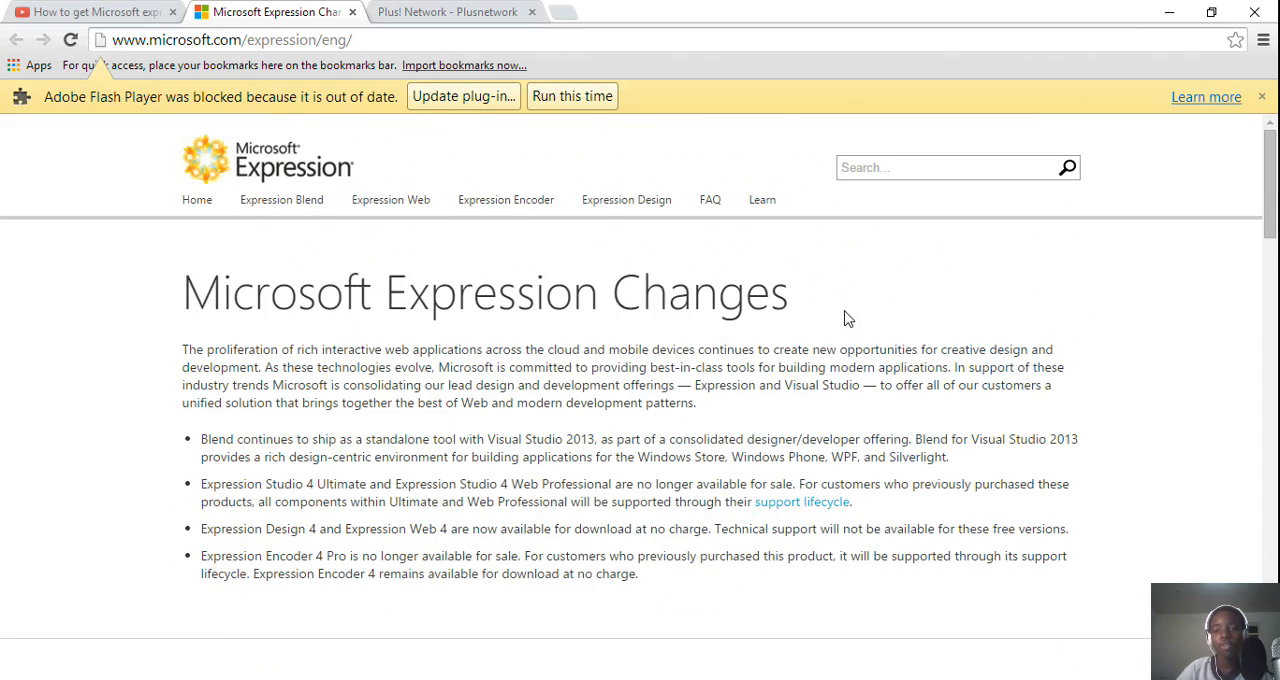
scroll(down, 3)
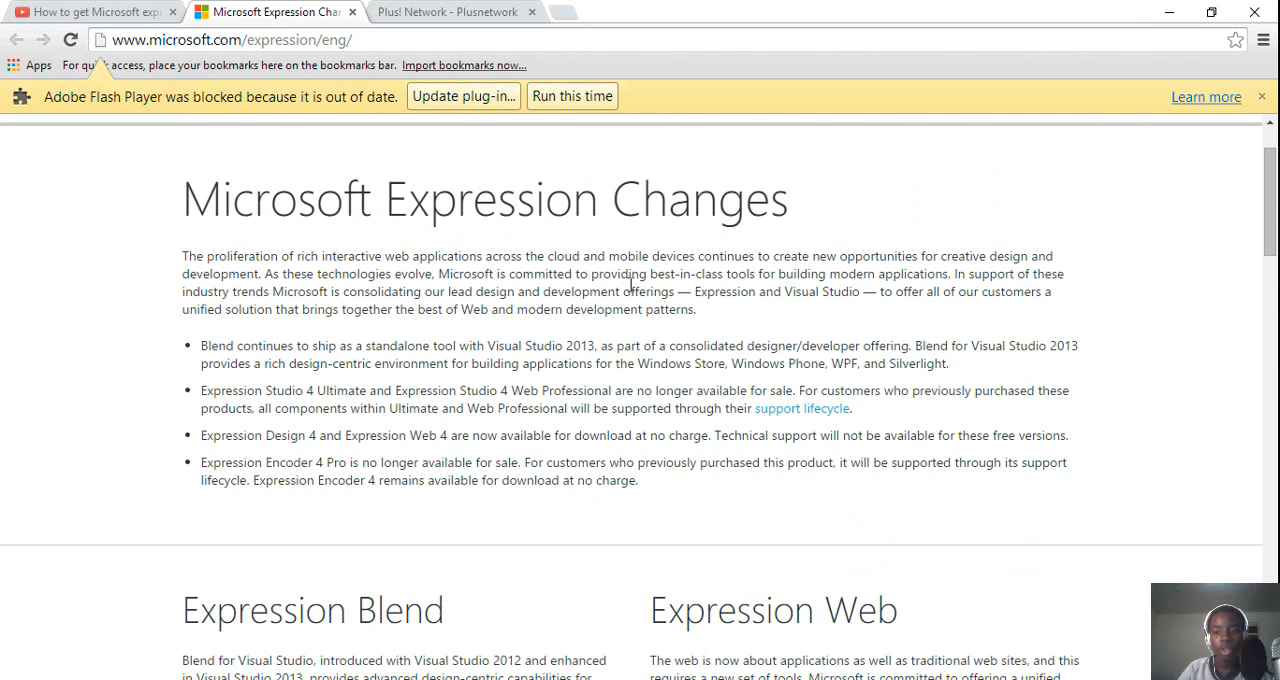
scroll(down, 3)
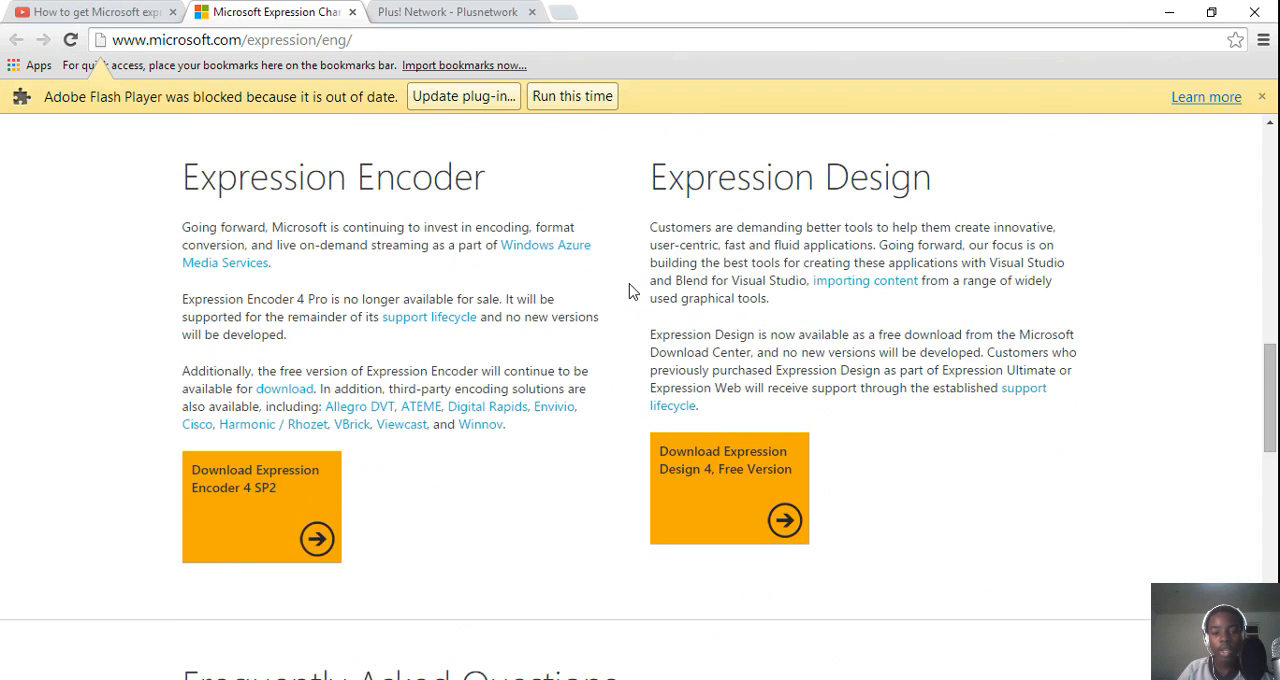
scroll(down, 3)
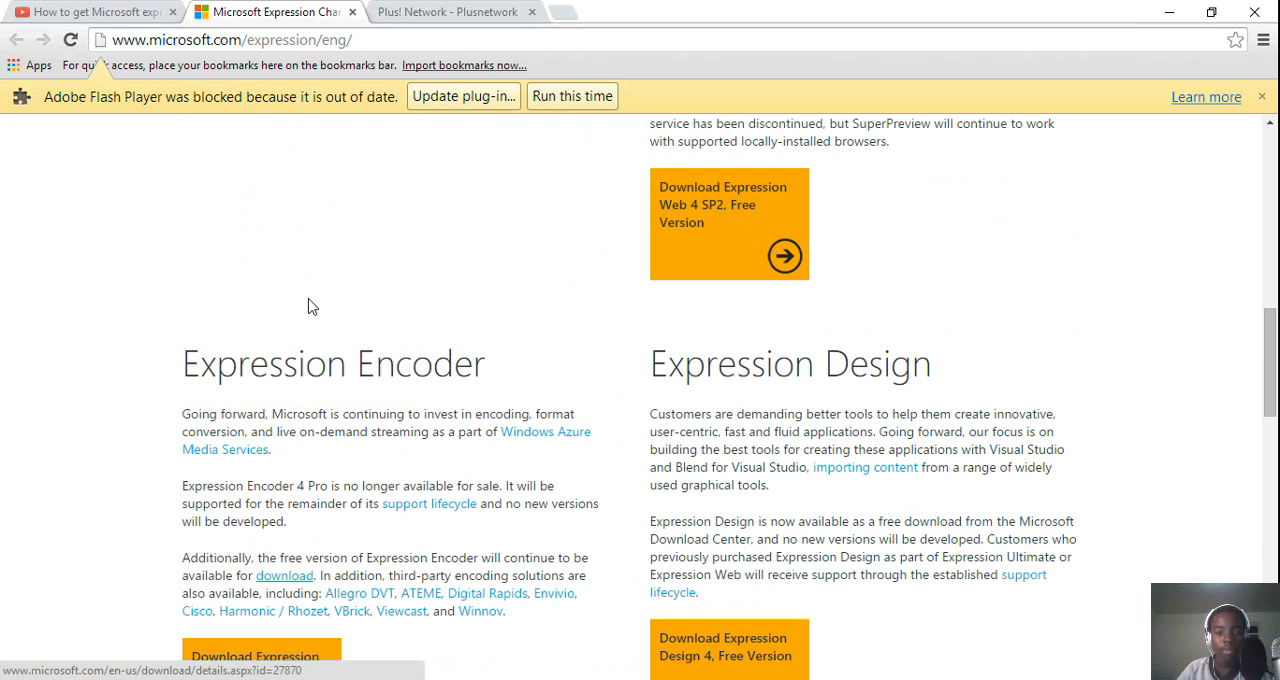
scroll(down, 3)
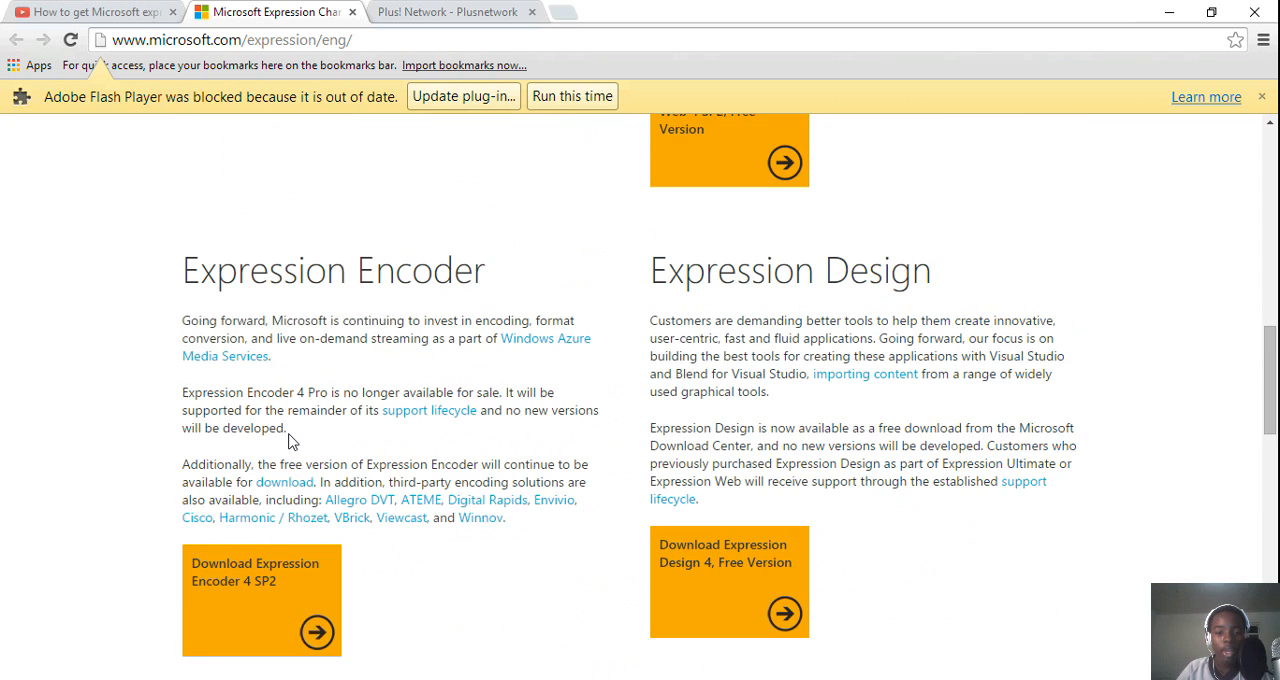
scroll(down, 3)
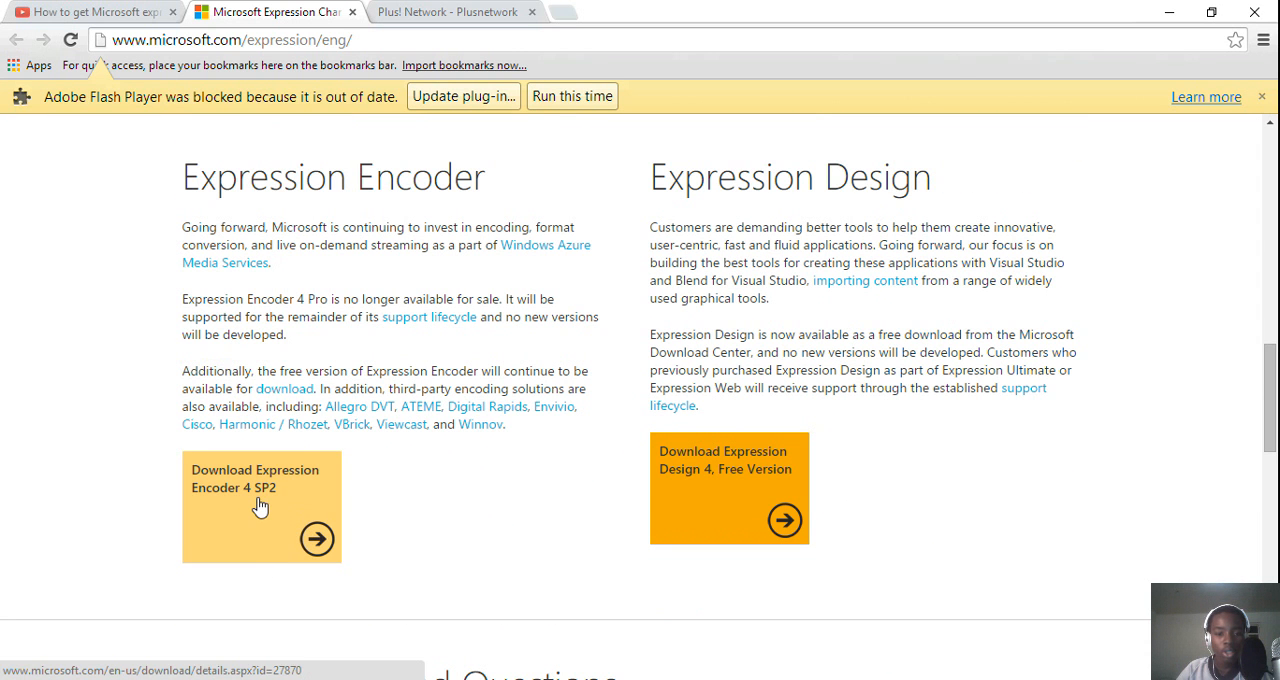
mouse_move(304, 572)
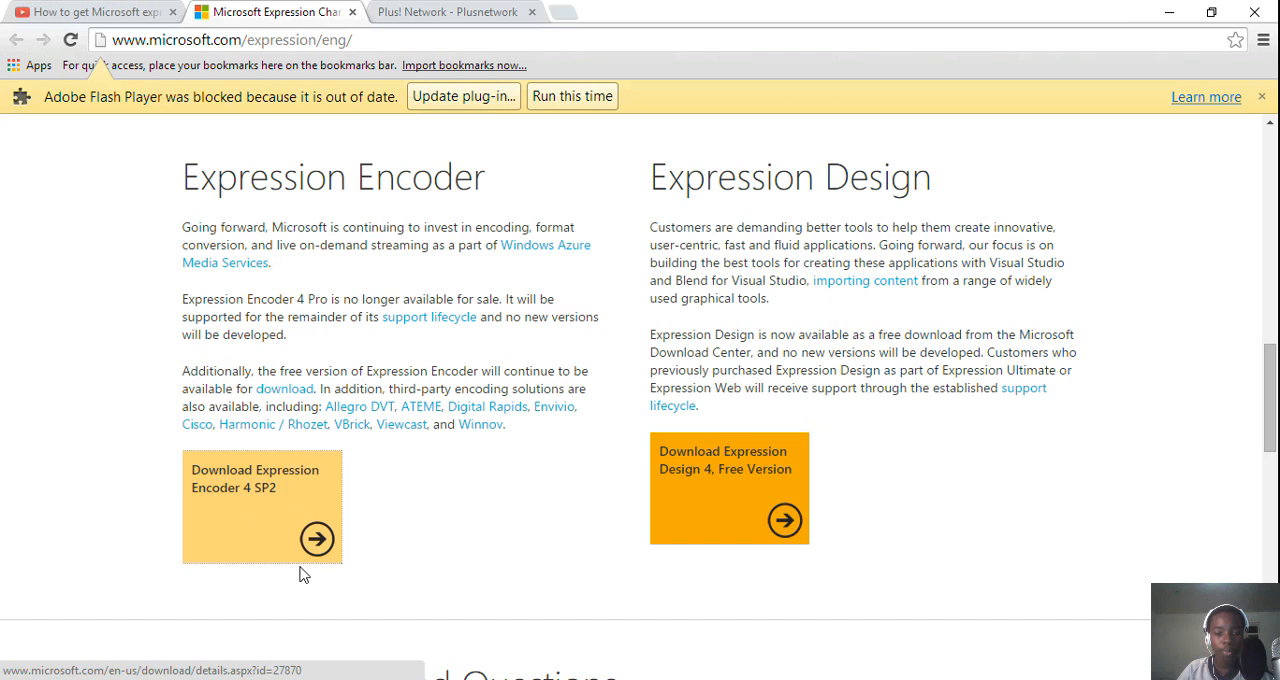
Go to the Expression Encoder 4 SP2 Download Center page and bring its Download button into view.
click(260, 504)
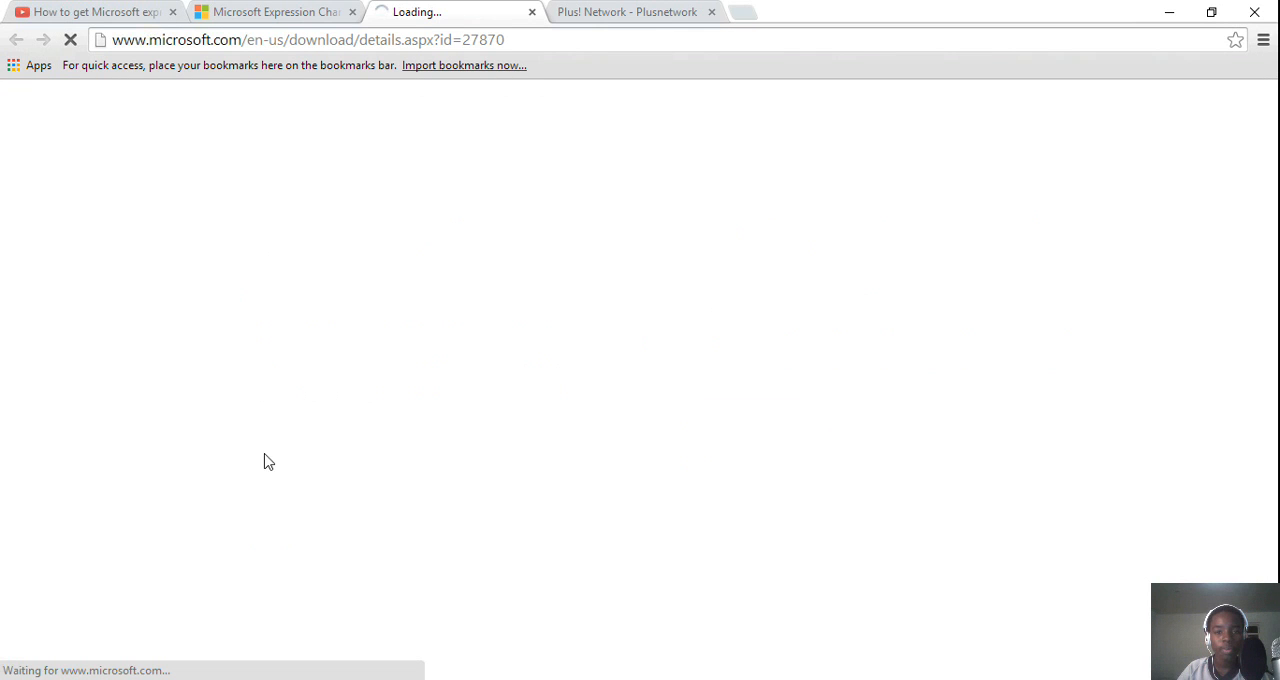
mouse_move(442, 334)
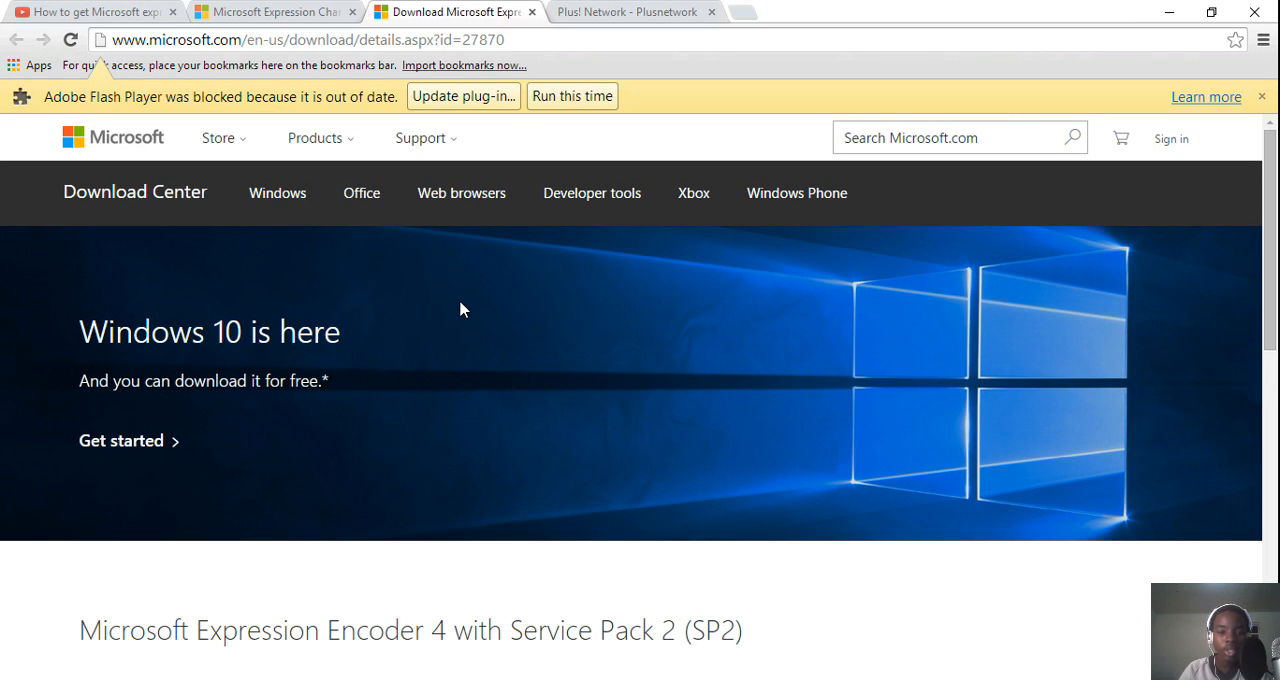
scroll(down, 3)
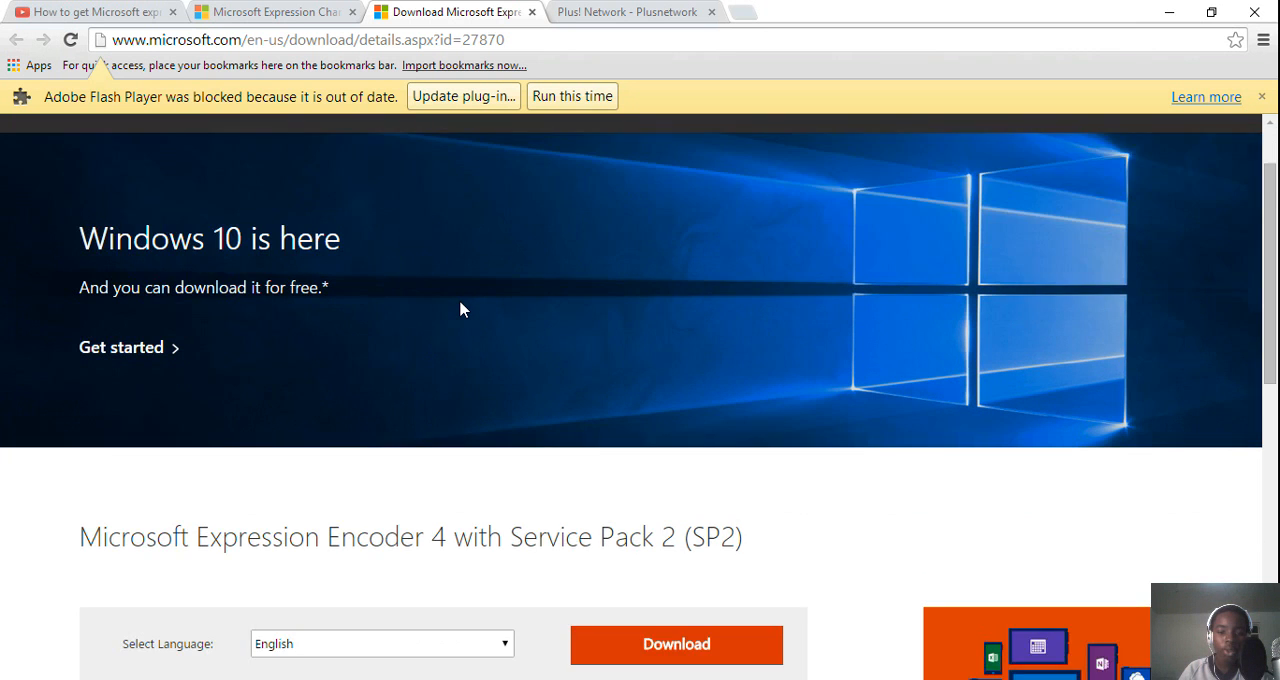
scroll(down, 3)
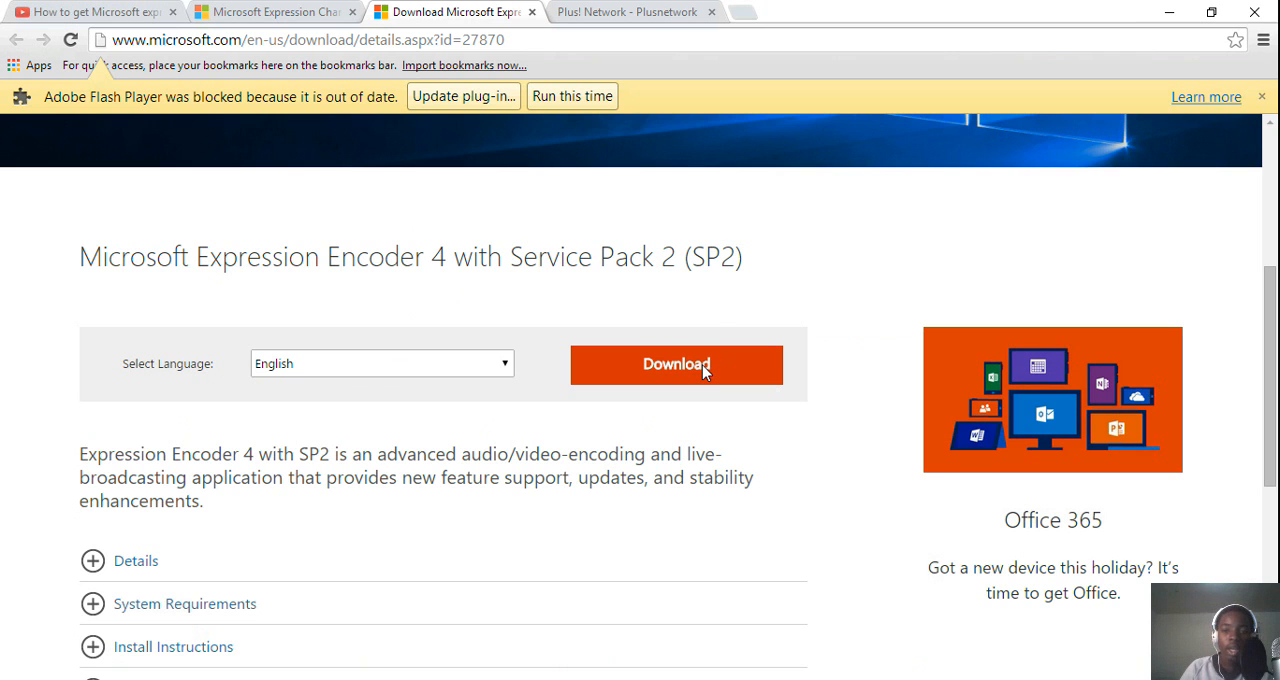
mouse_move(560, 438)
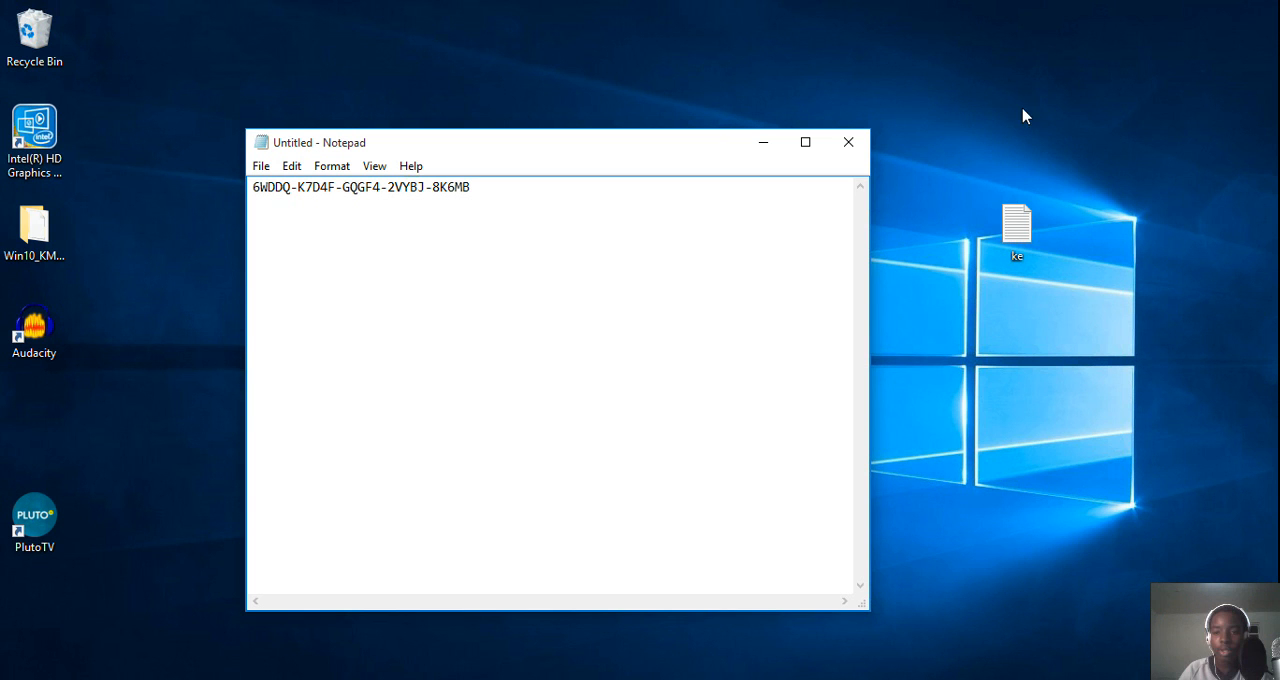
mouse_move(912, 220)
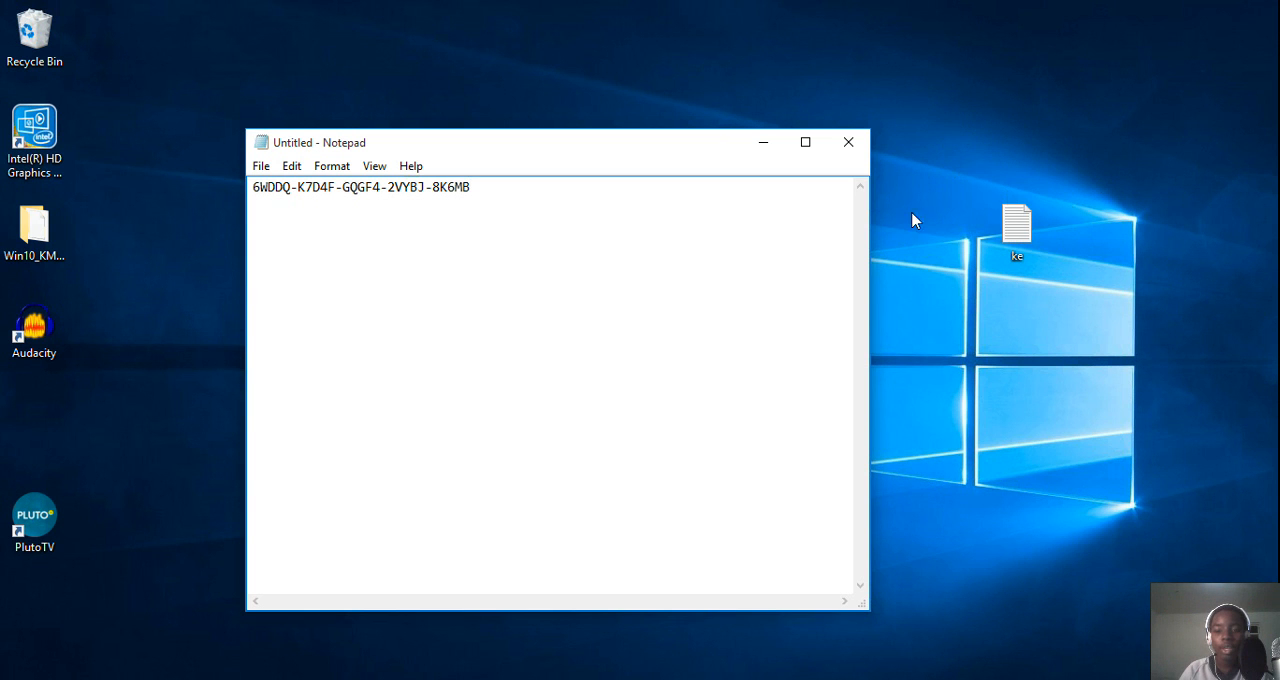
mouse_move(1044, 156)
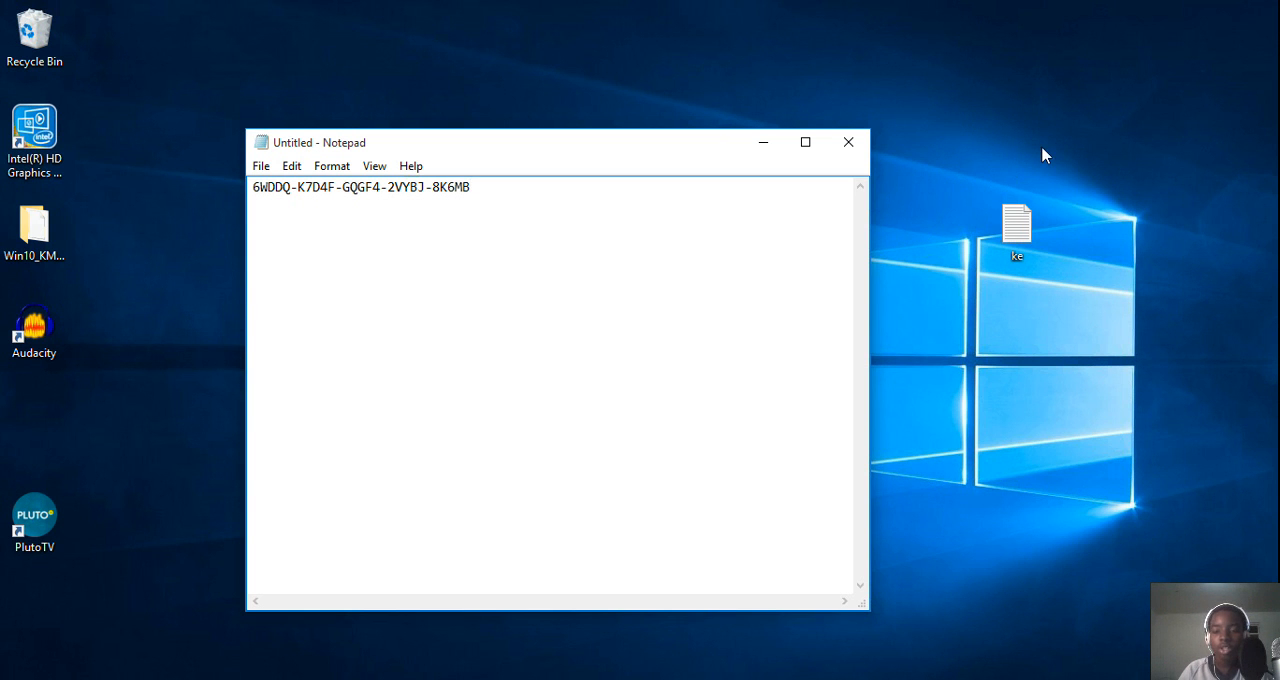
mouse_move(708, 166)
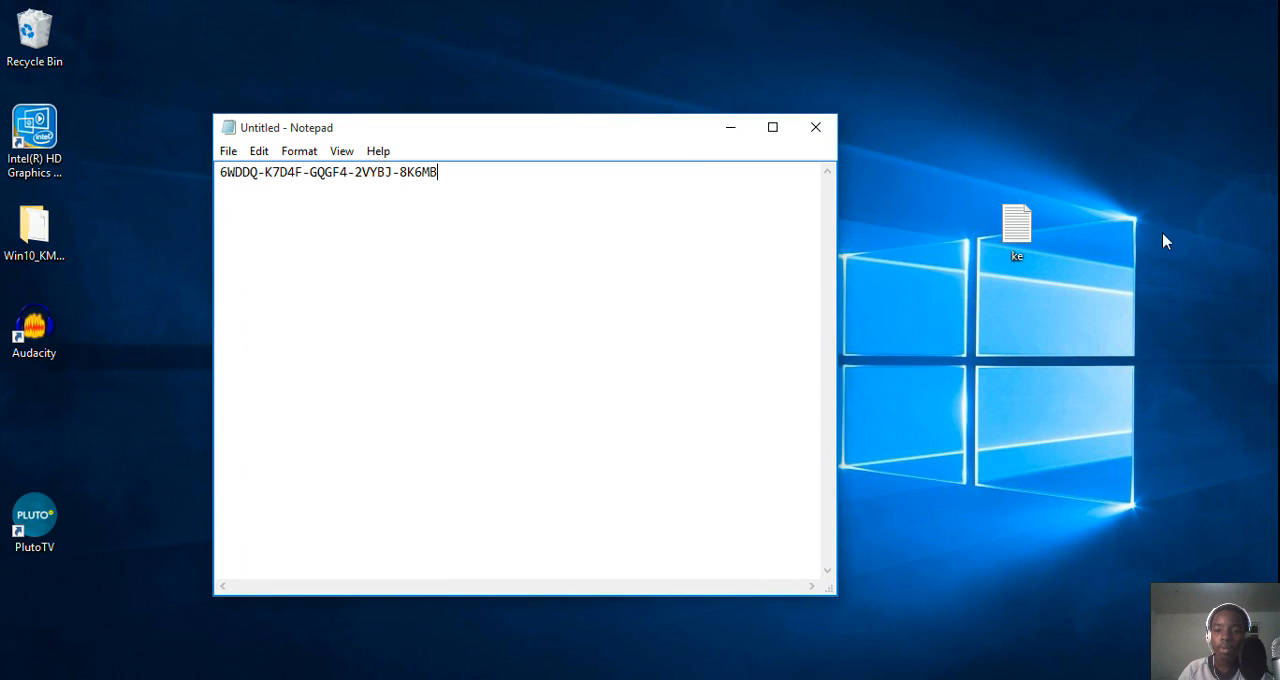
mouse_move(930, 200)
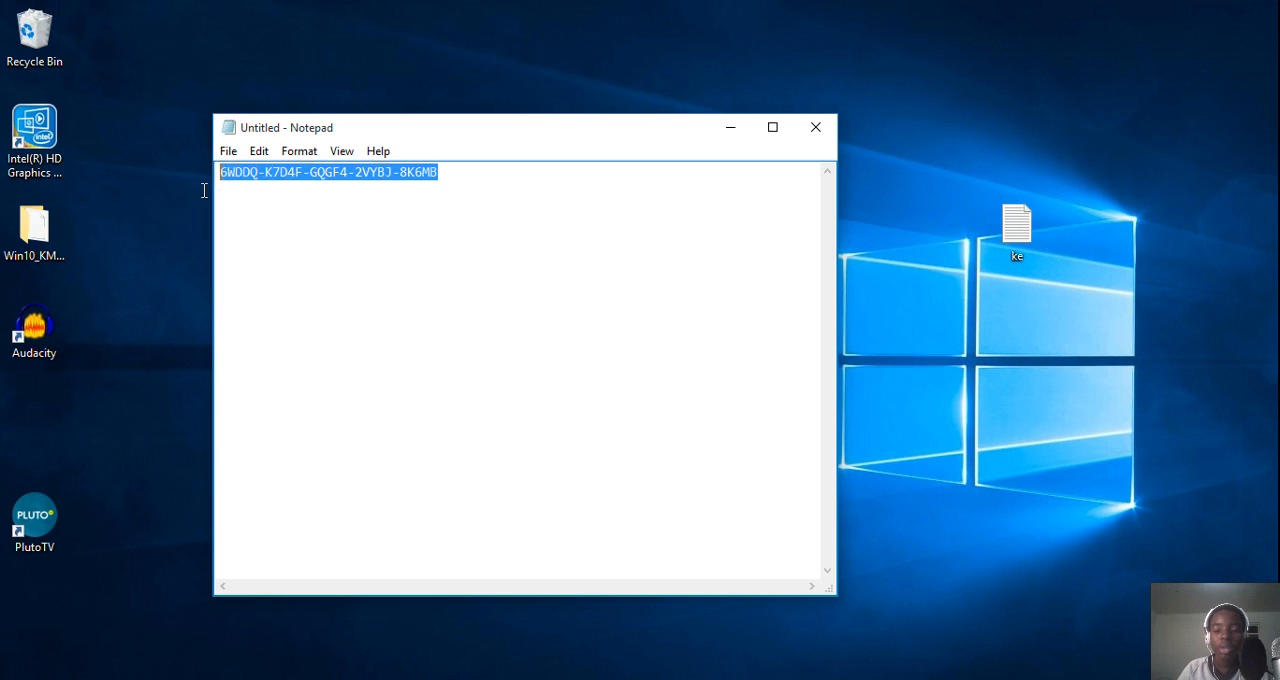
mouse_move(726, 156)
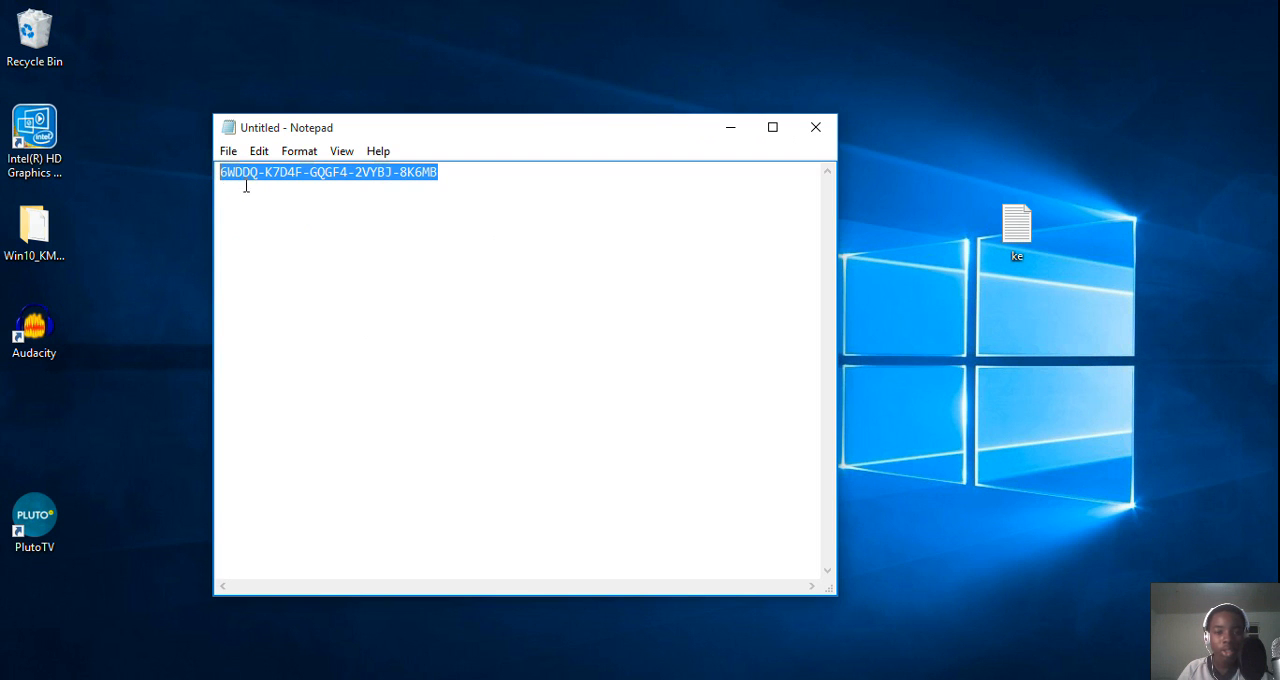
mouse_move(772, 128)
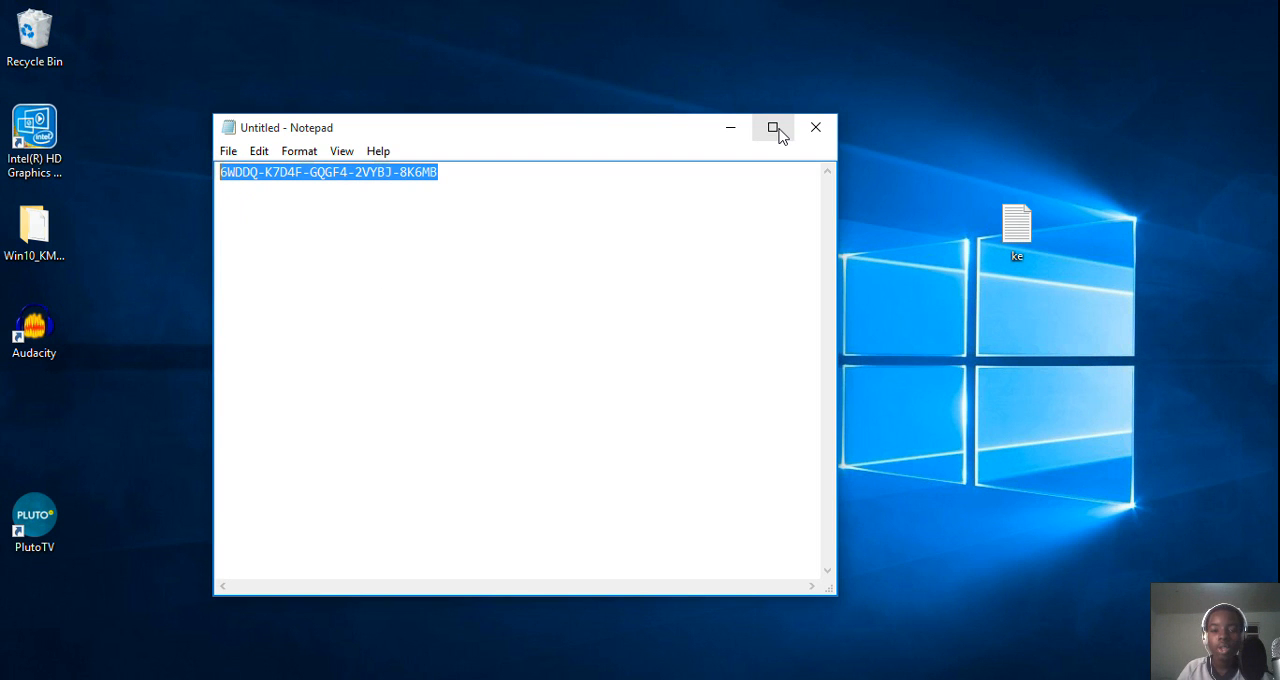
mouse_move(774, 128)
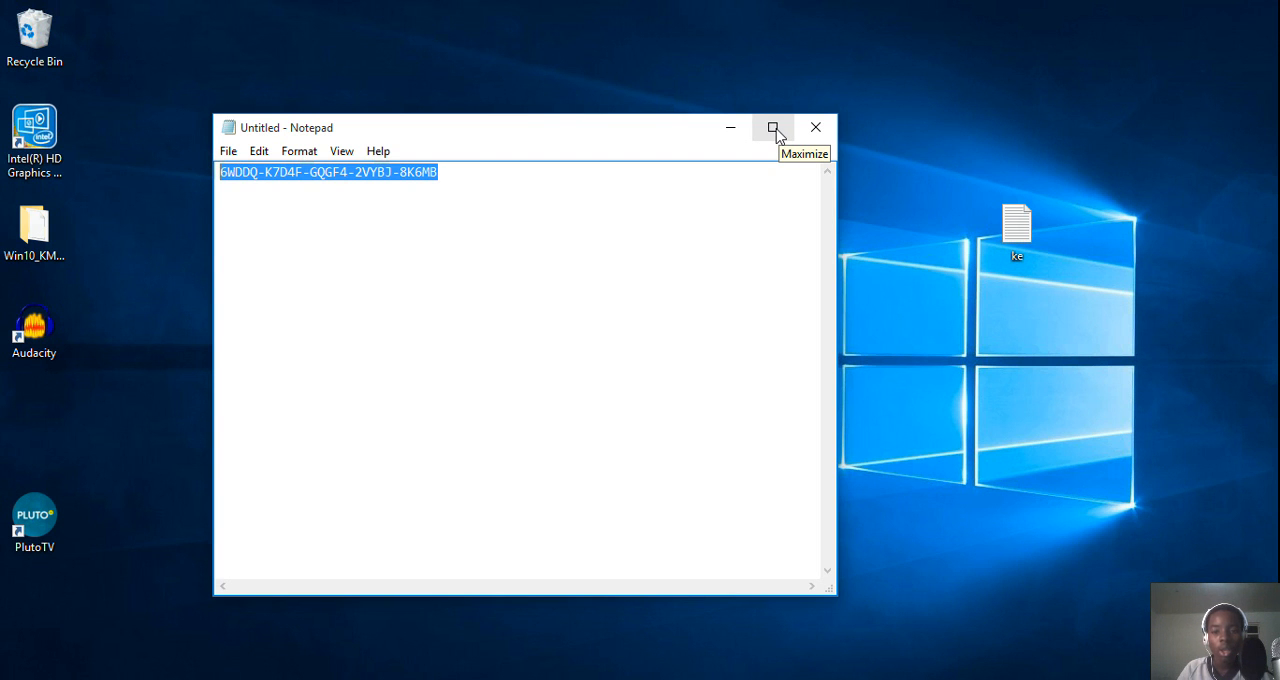
Maximize the Notepad window holding the product key, then return to the bare desktop.
click(772, 128)
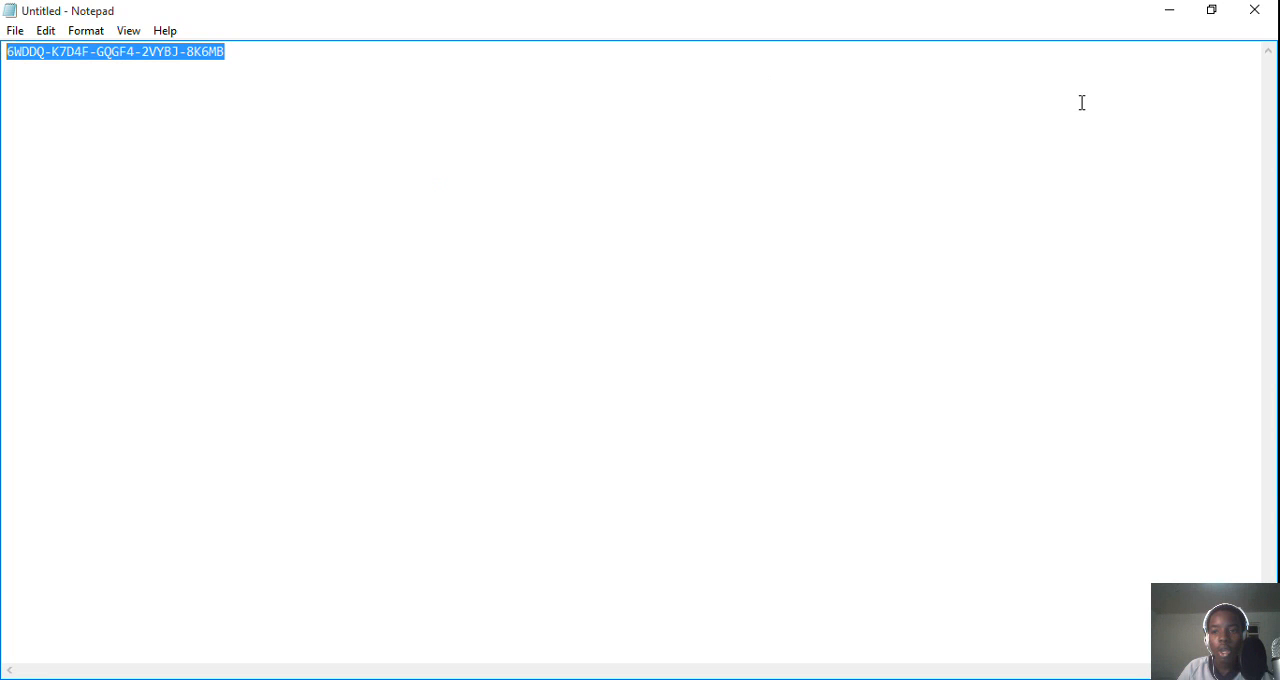
click(1212, 10)
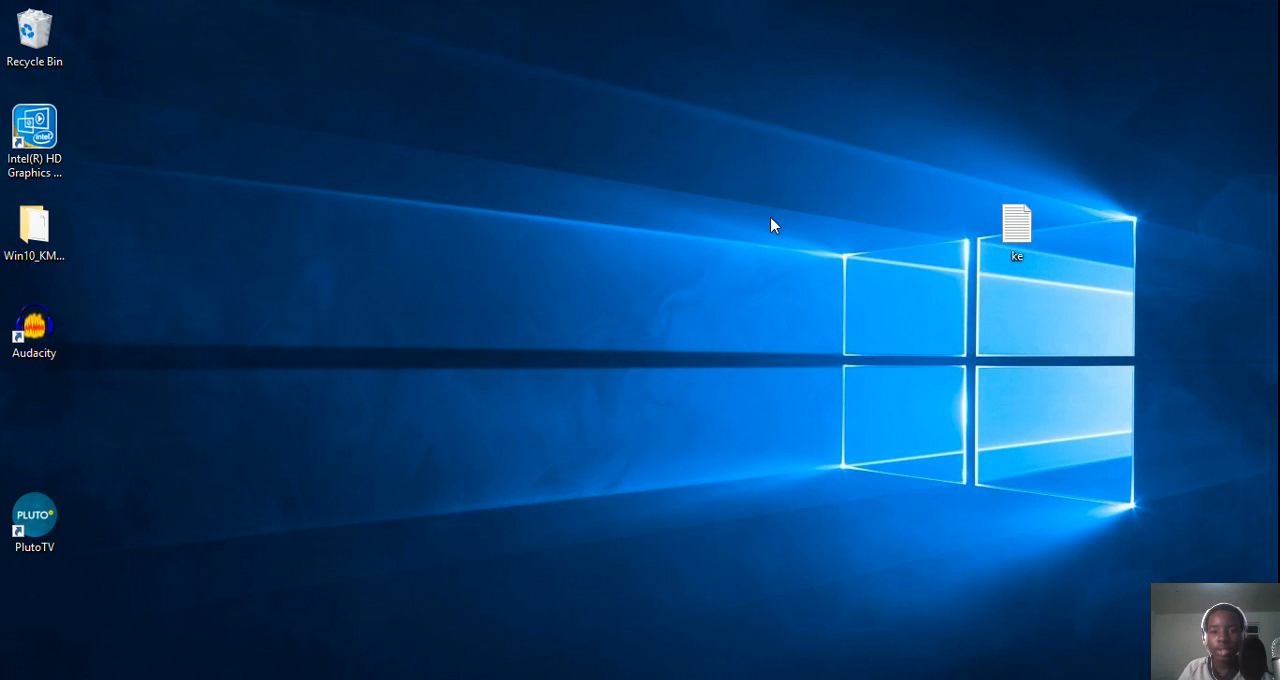
mouse_move(700, 434)
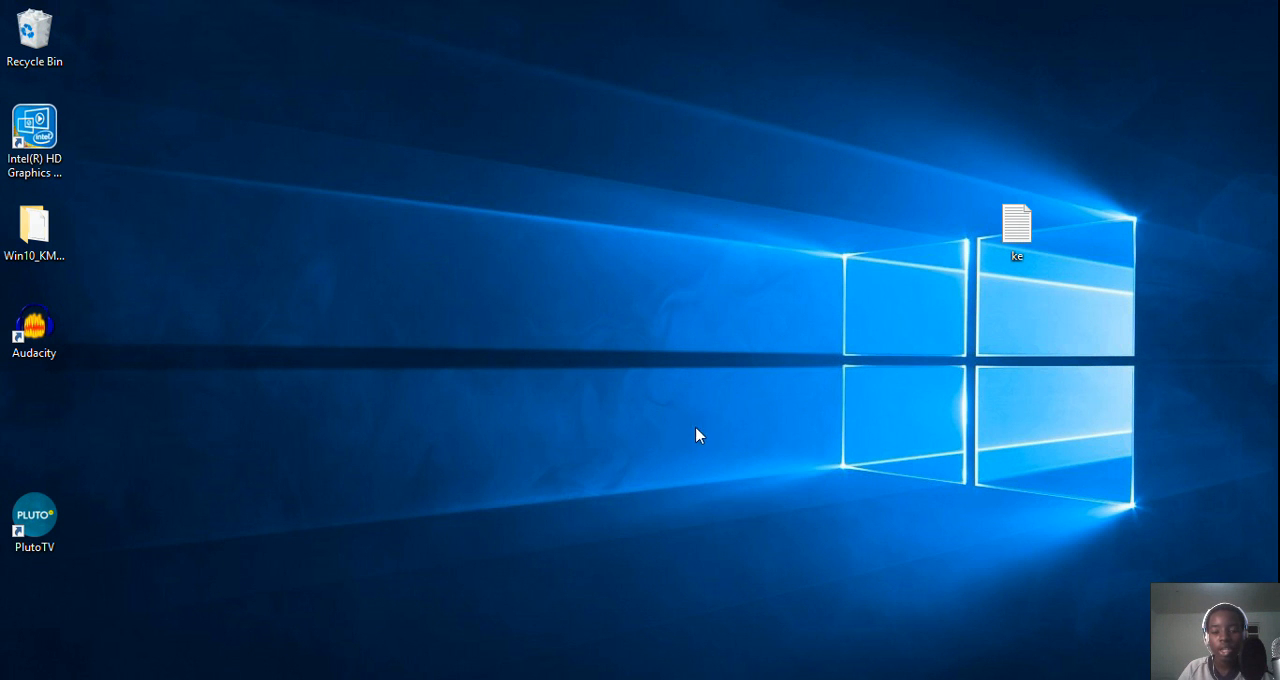
Load the .xesc screen-capture file from the desktop into Expression Encoder as a new job.
double_click(34, 30)
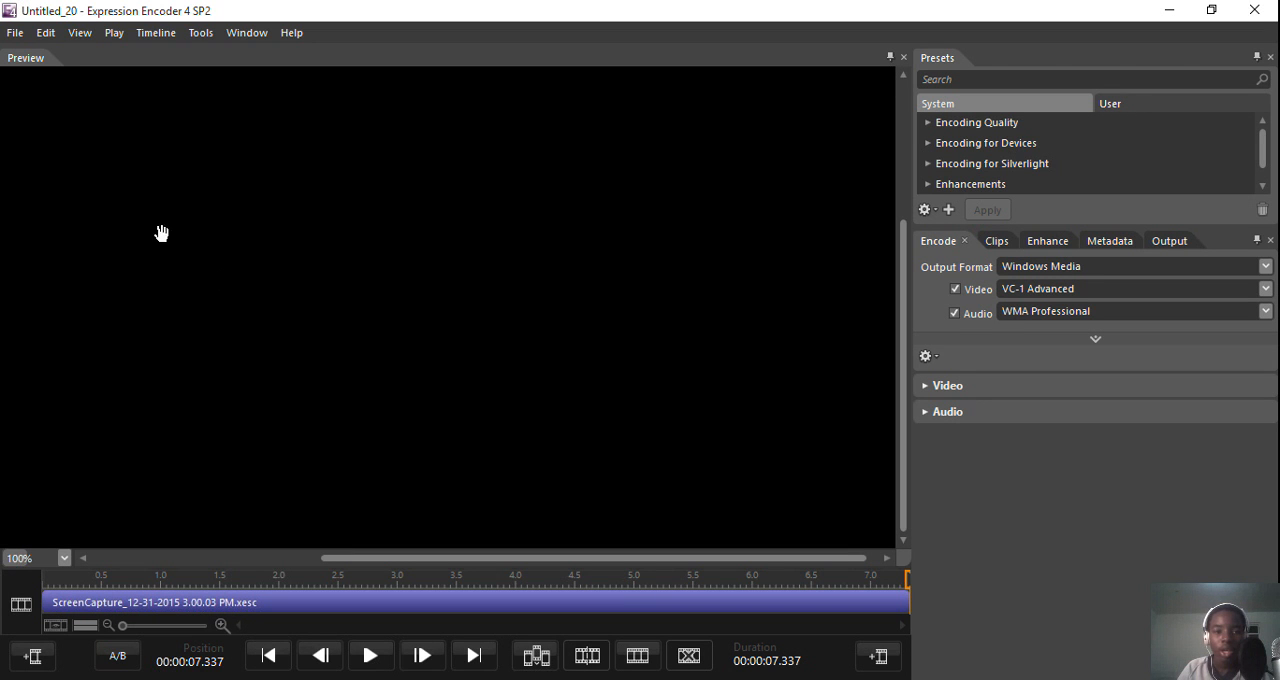
mouse_move(160, 30)
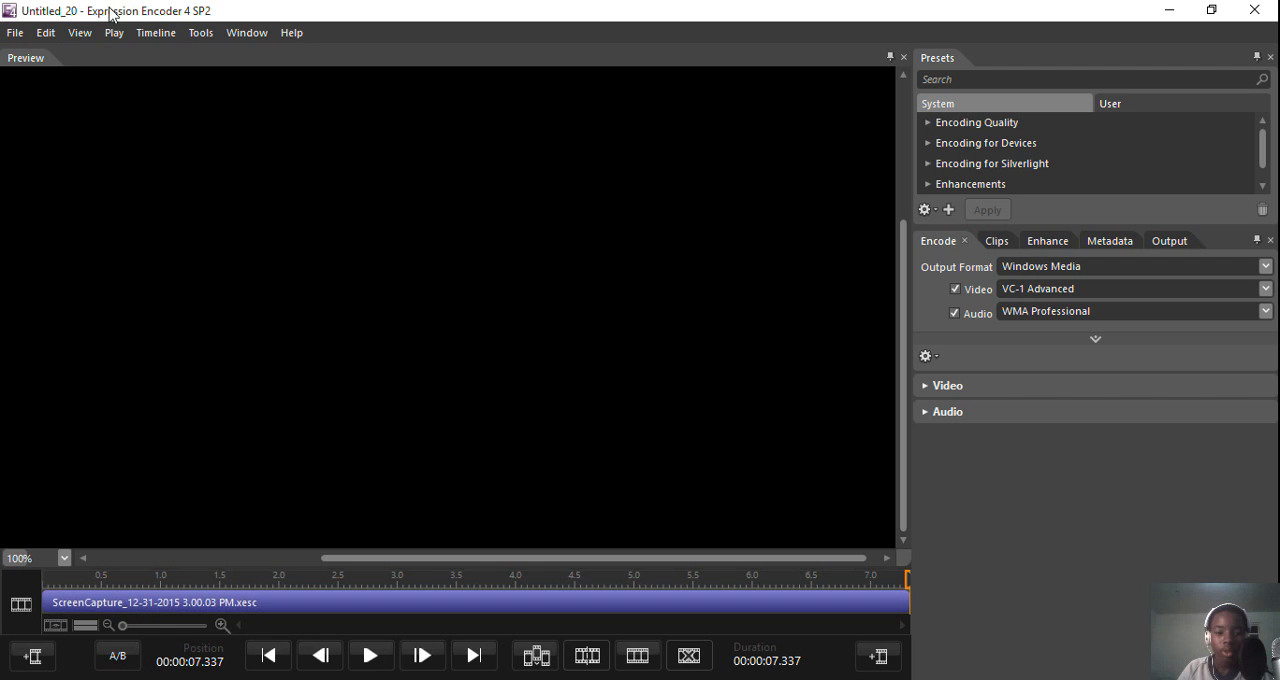
mouse_move(1050, 620)
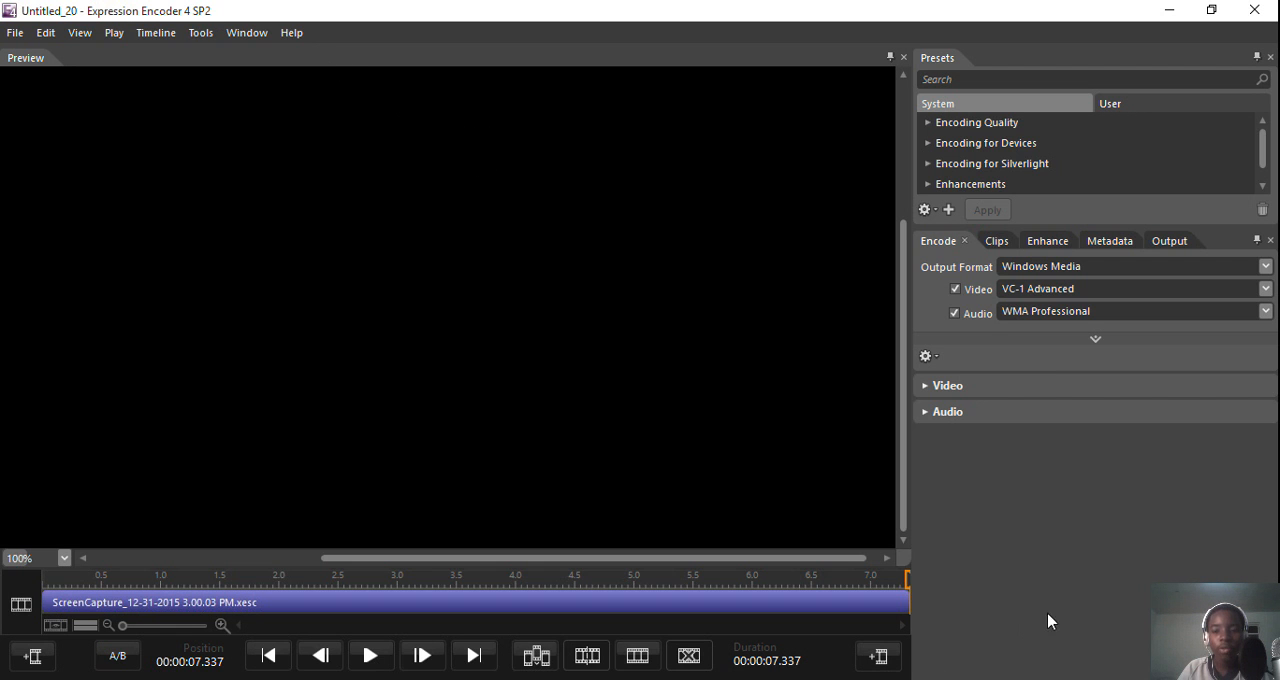
mouse_move(630, 480)
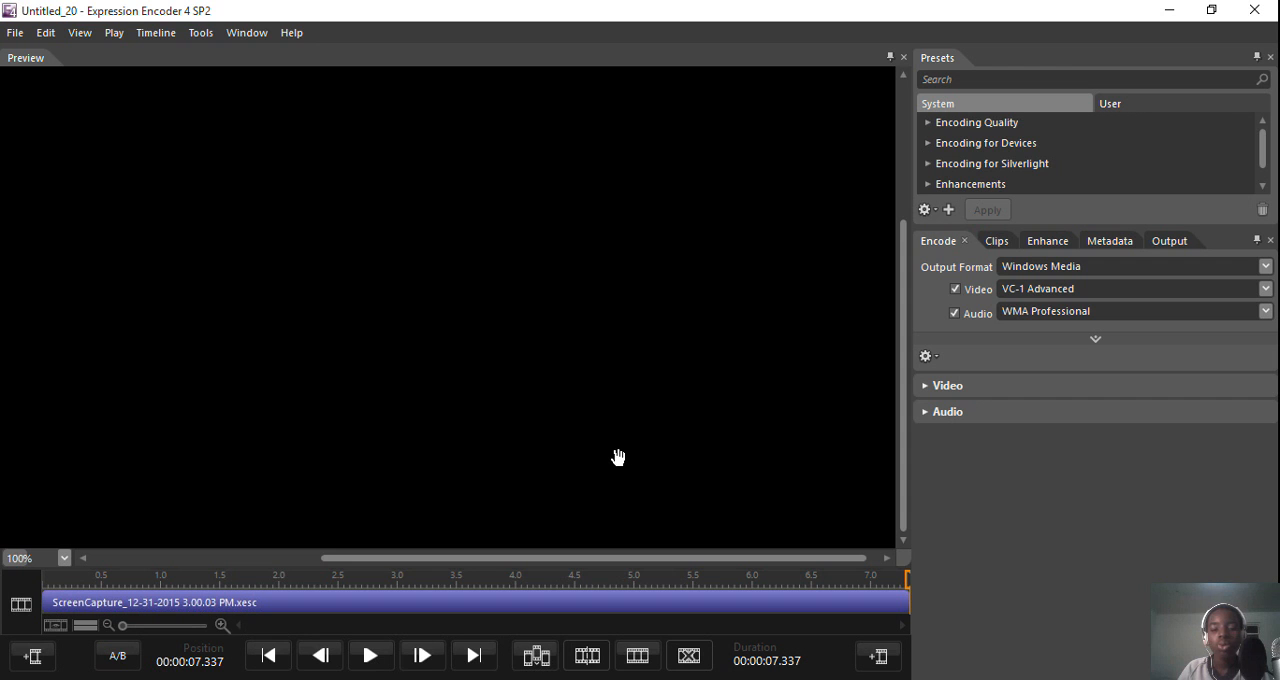
mouse_move(440, 650)
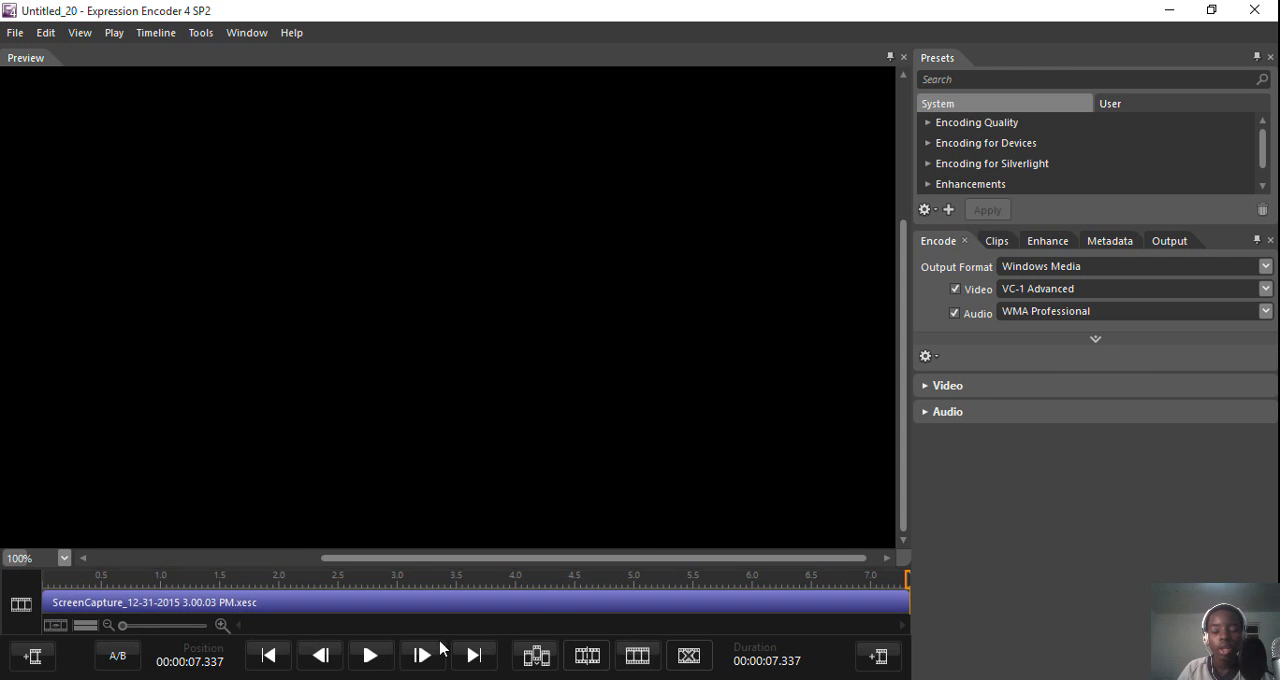
mouse_move(416, 640)
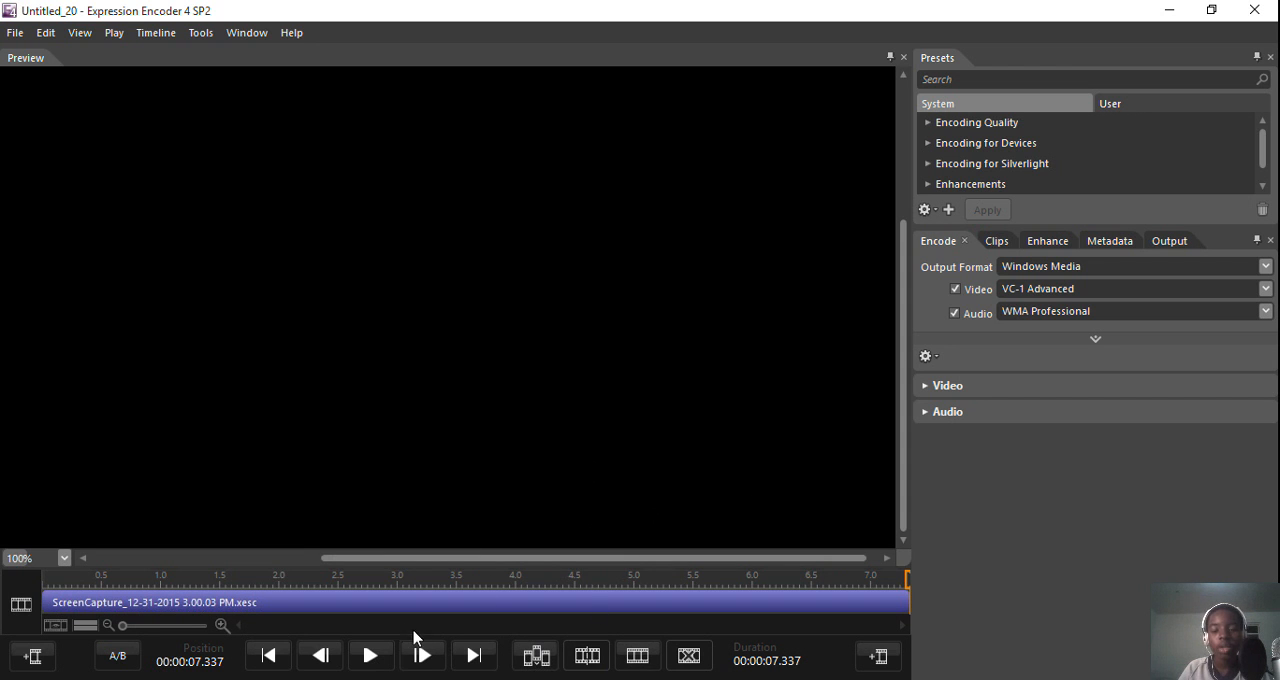
mouse_move(370, 656)
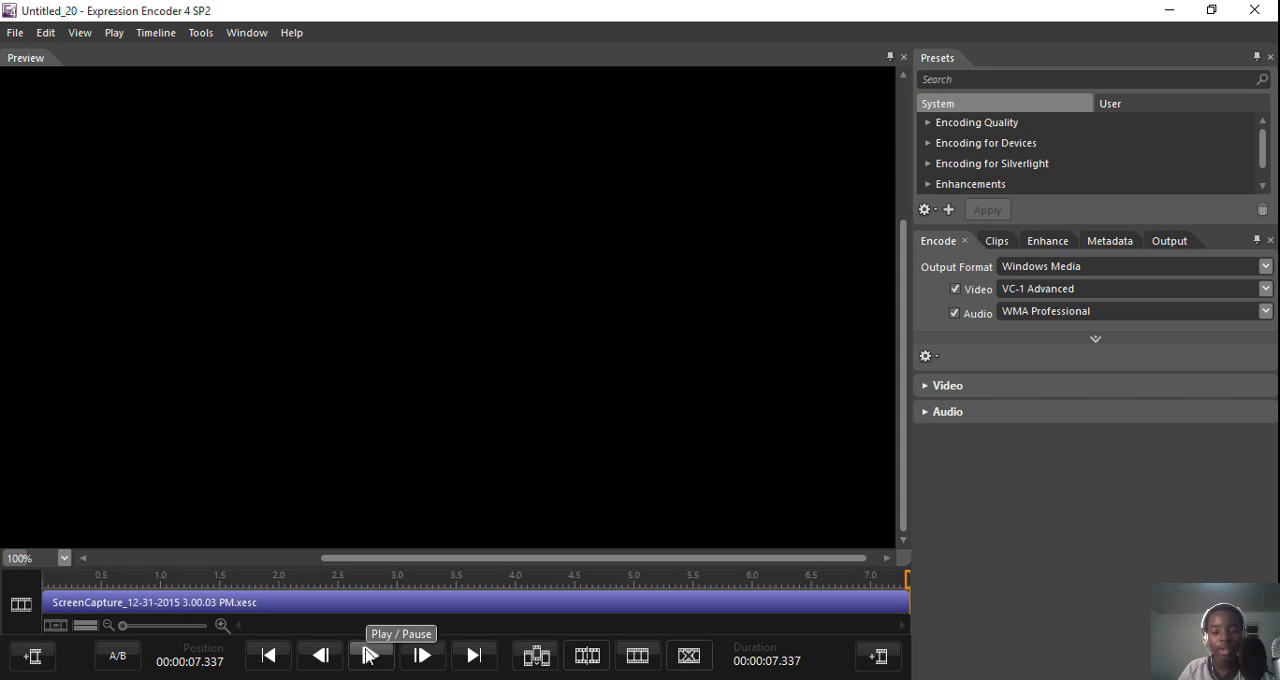
Preview the clip, choose the Balanced quality preset and expand the Encoding for Devices WMV presets.
click(372, 656)
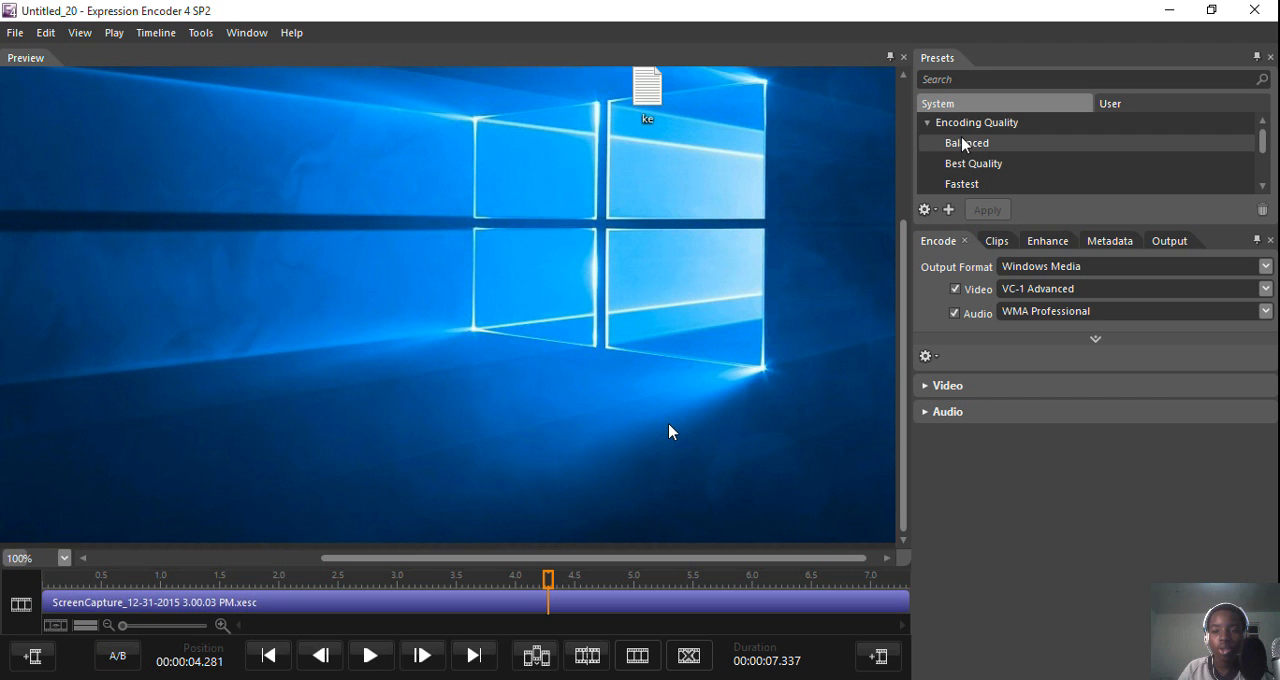
mouse_move(976, 170)
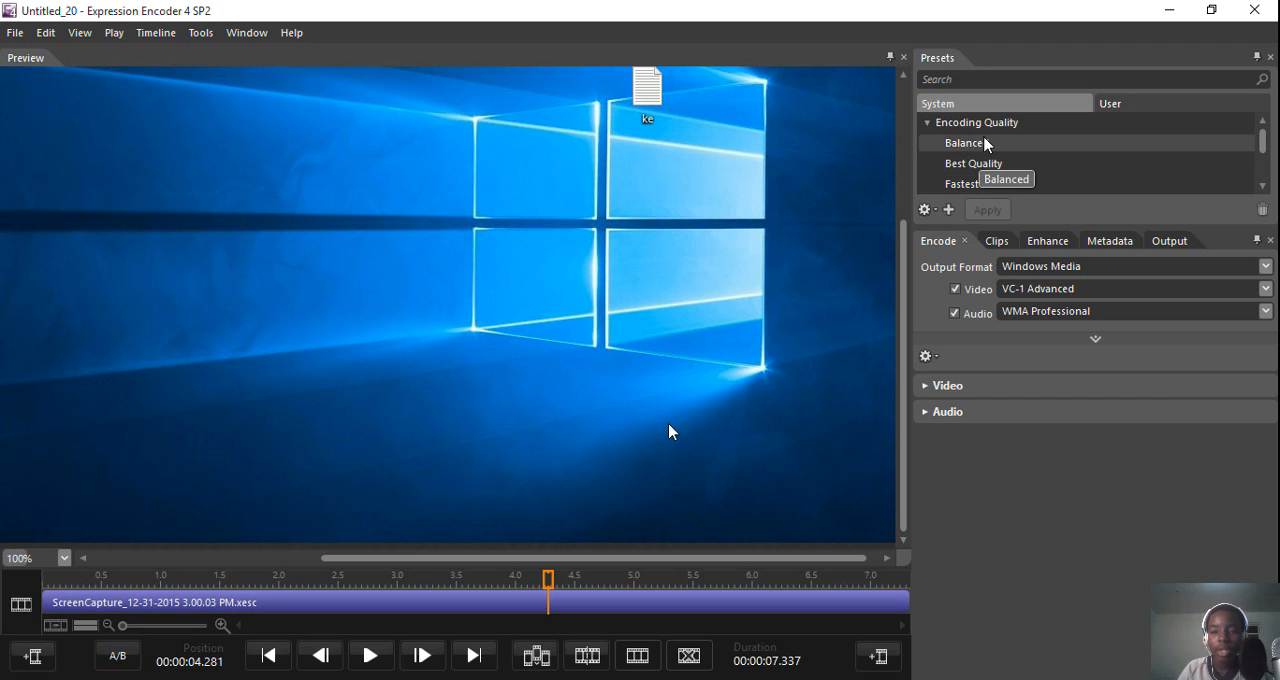
click(964, 142)
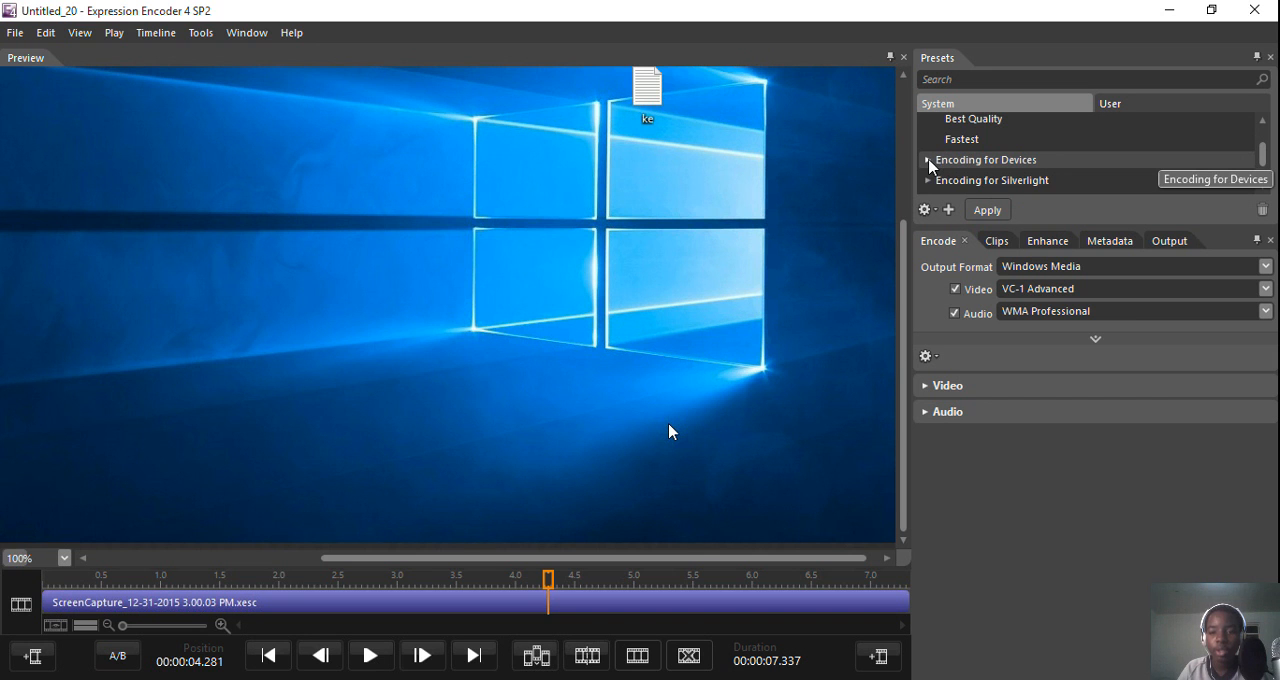
click(928, 160)
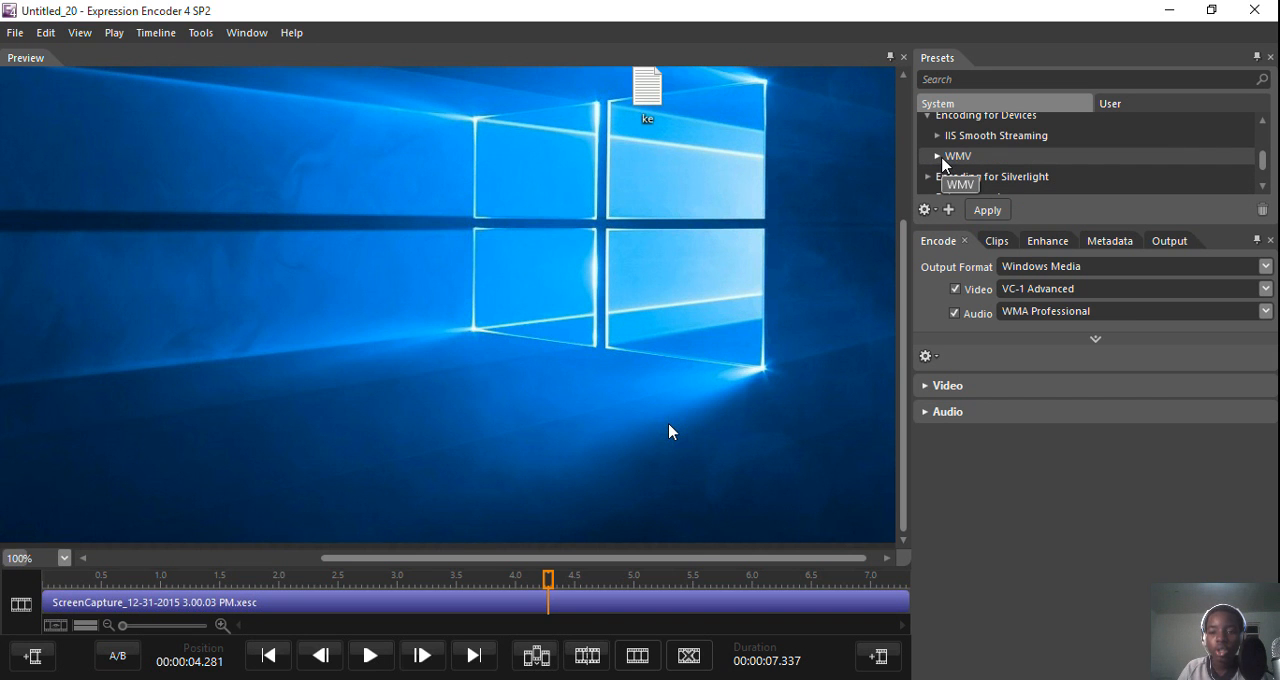
mouse_move(970, 168)
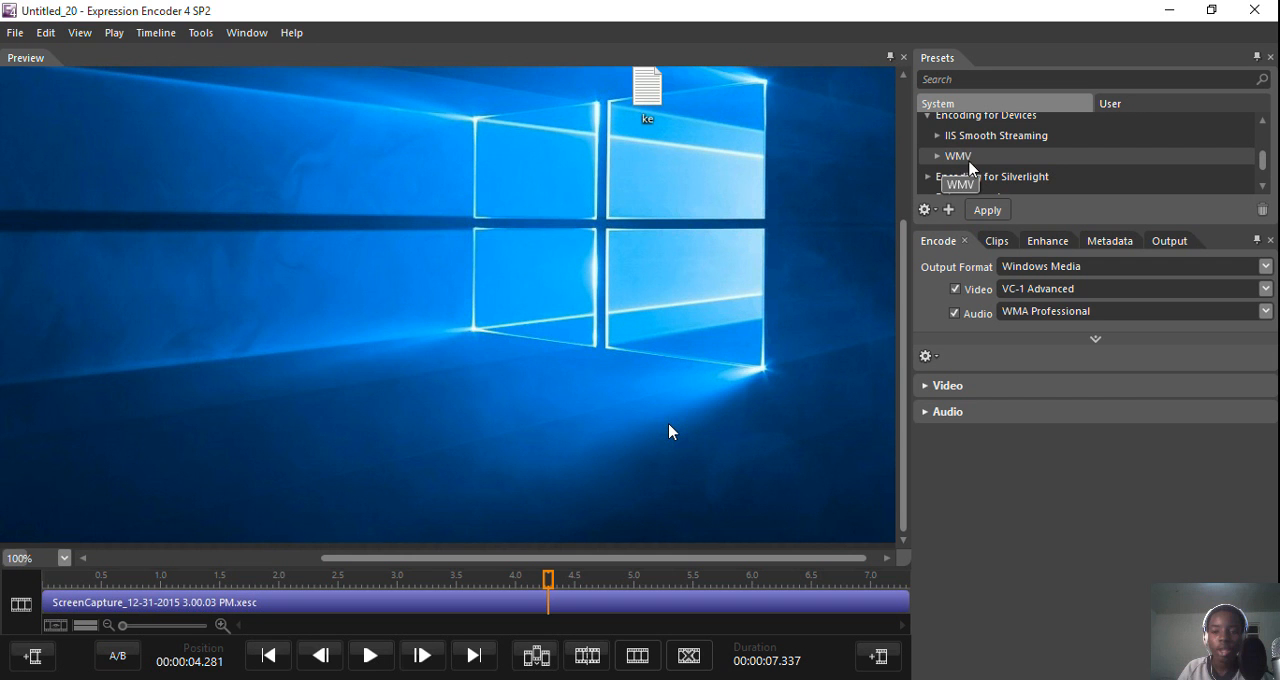
click(936, 156)
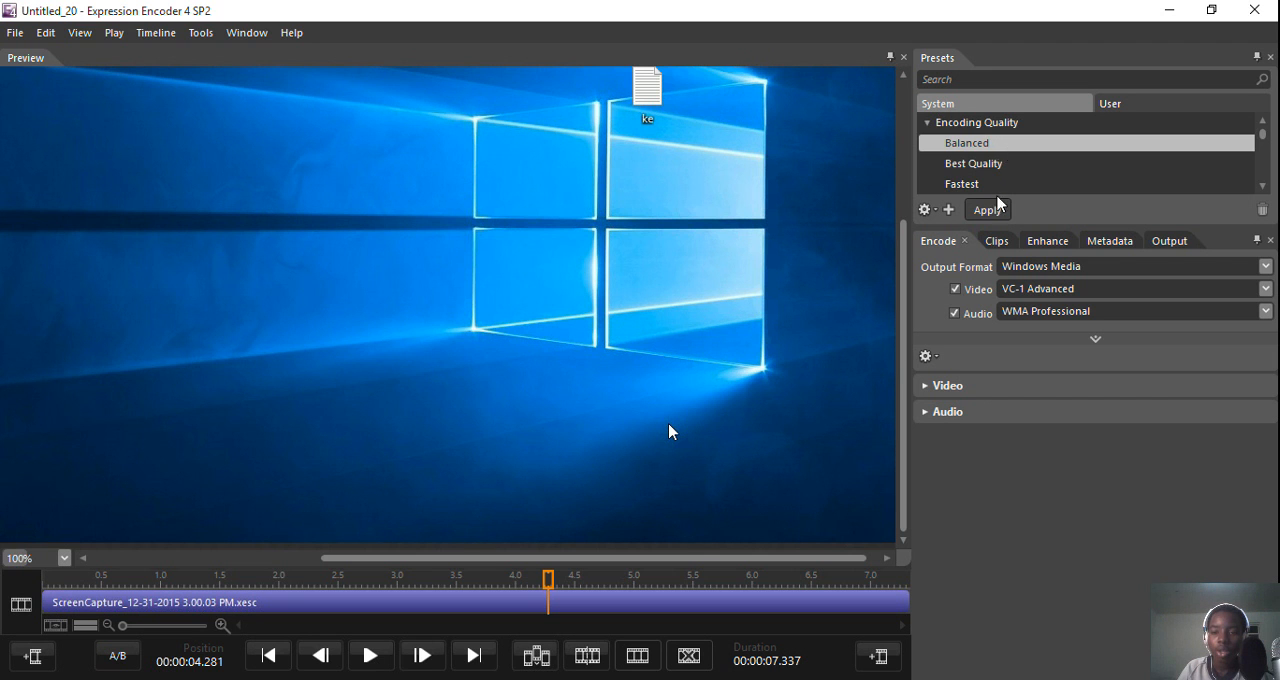
scroll(down, 3)
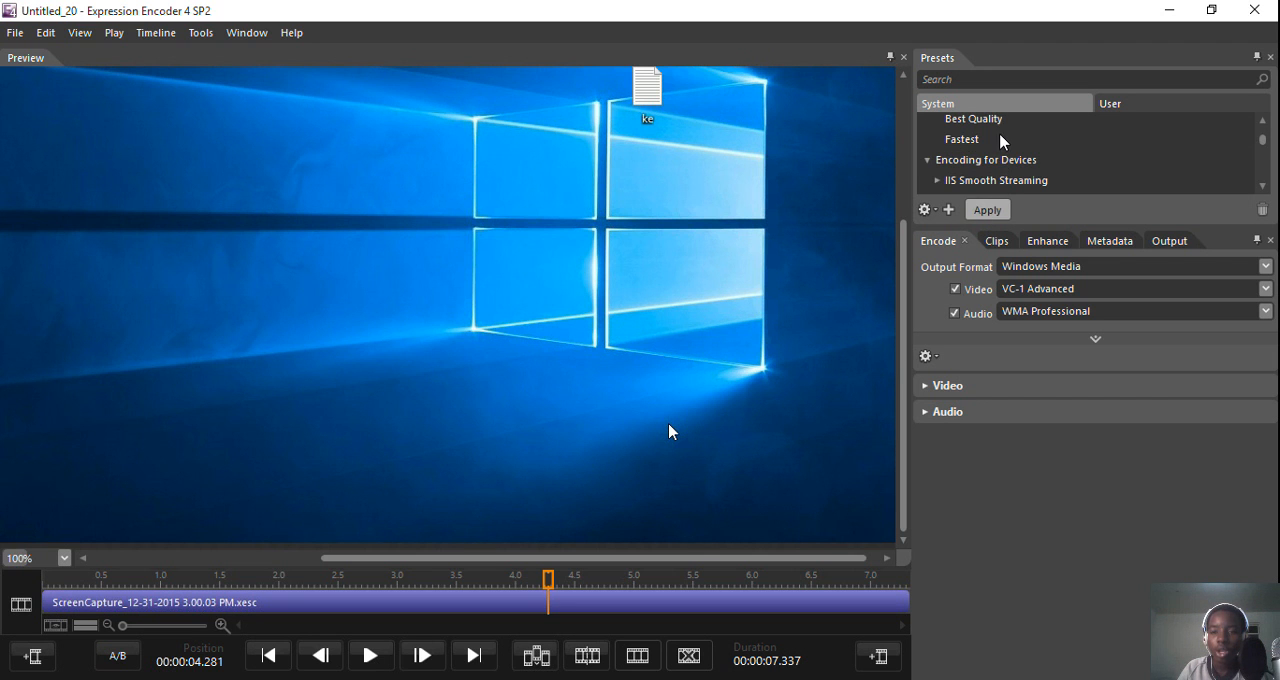
Apply the VC-1 Xbox 360 HD 720p device preset to the clip.
click(986, 160)
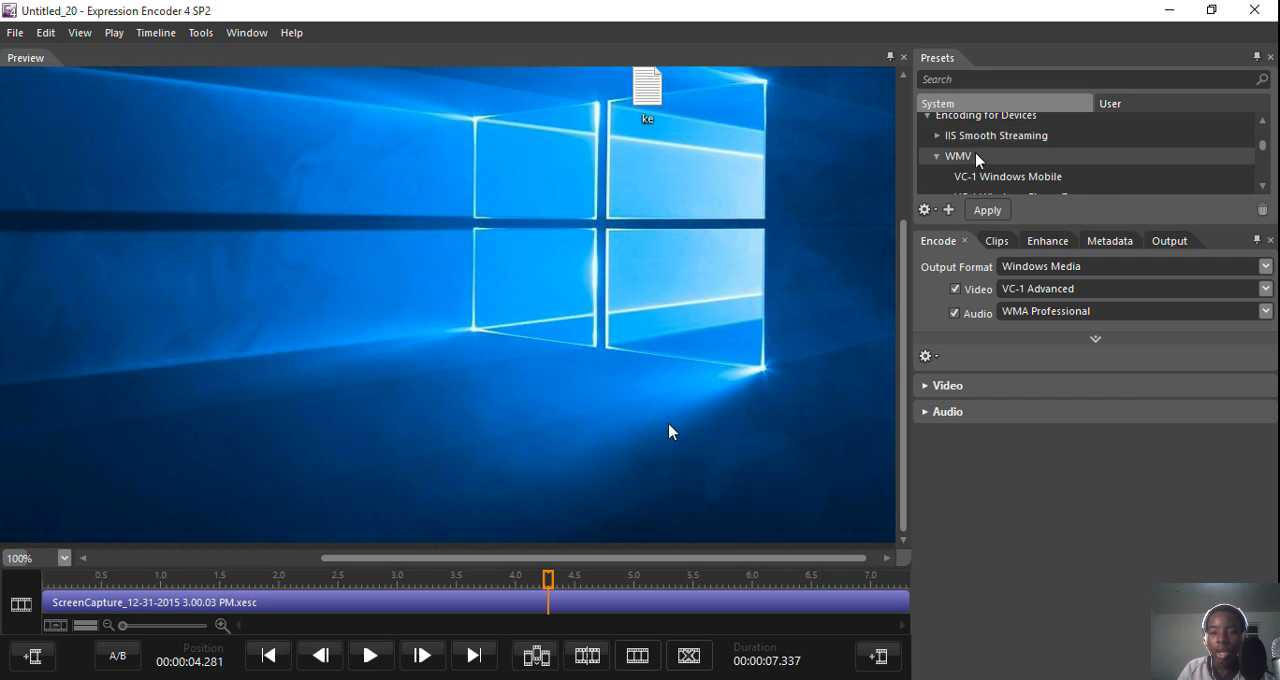
mouse_move(976, 160)
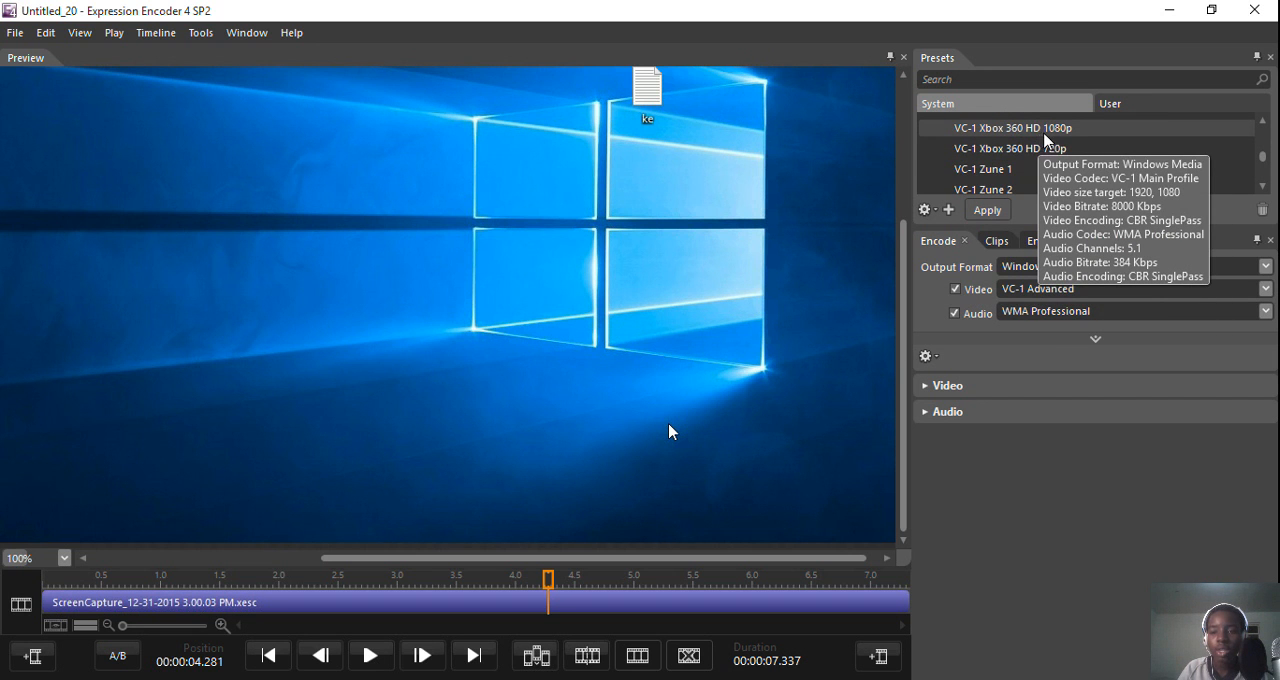
mouse_move(1010, 148)
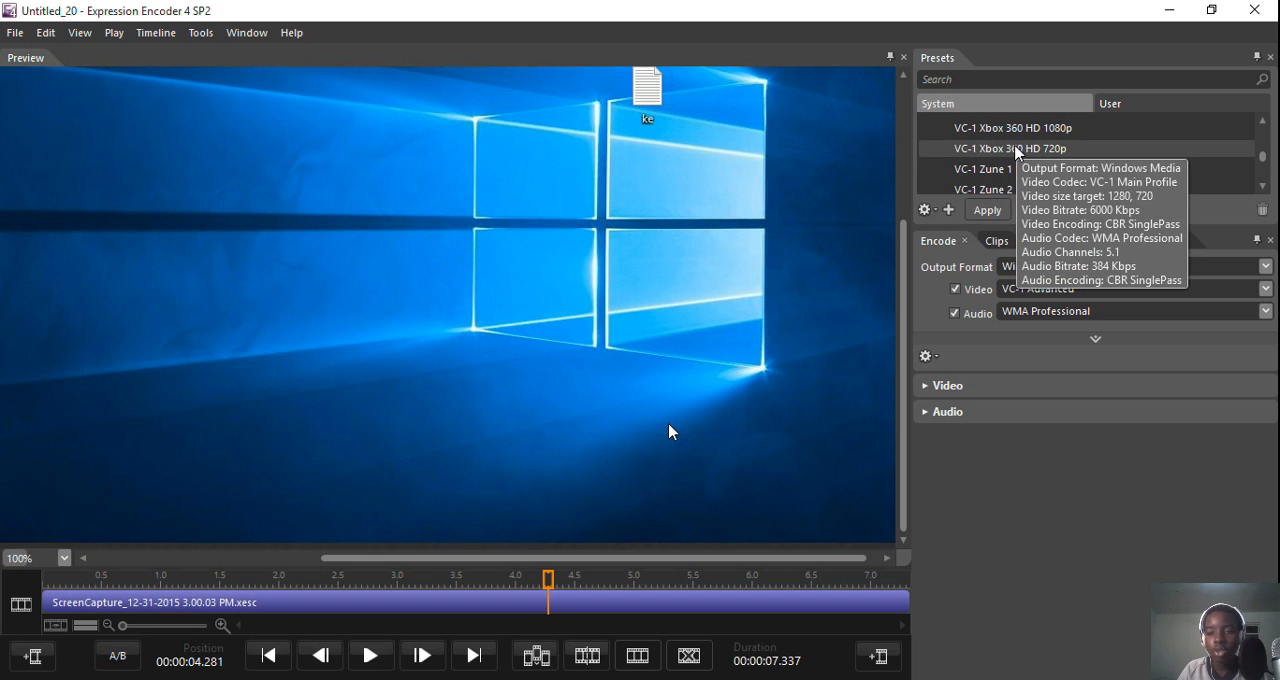
click(1012, 148)
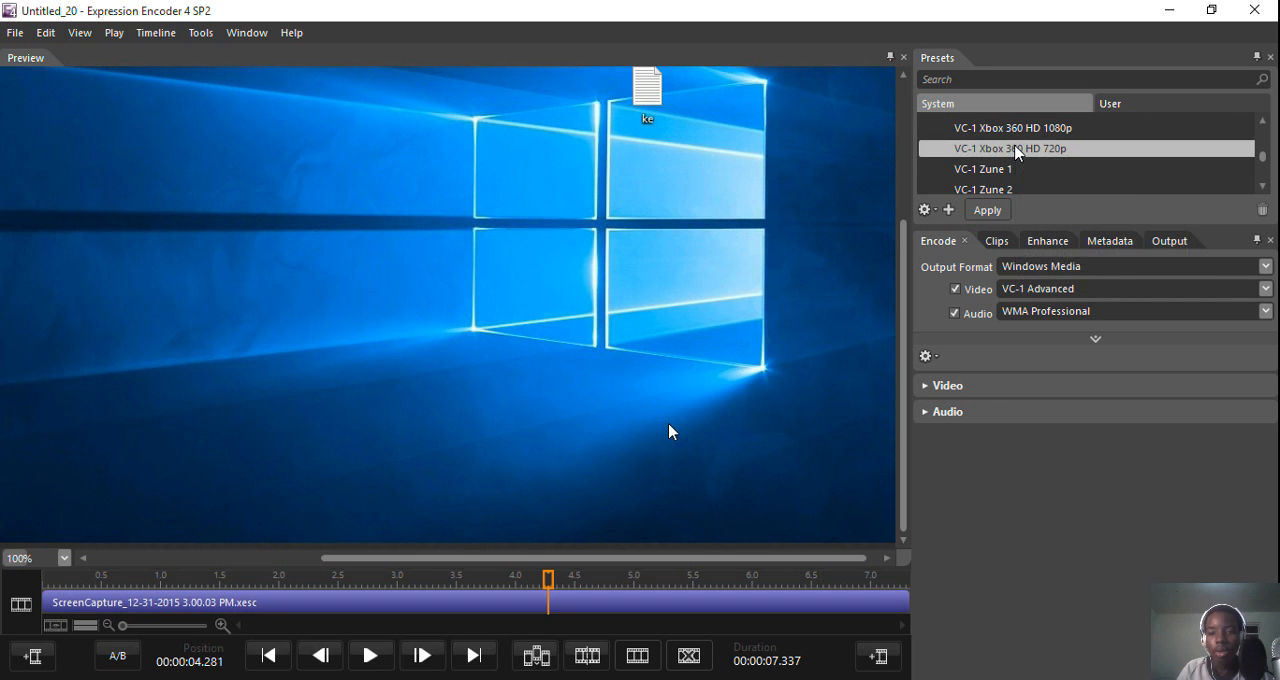
click(988, 208)
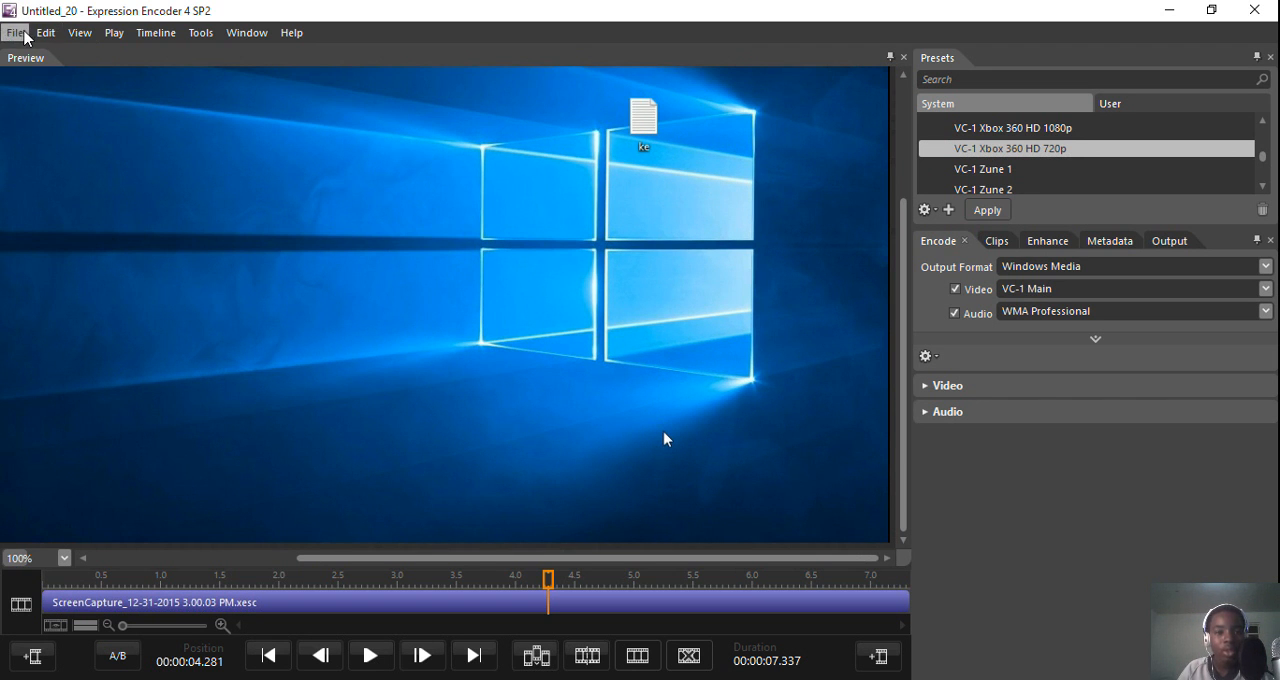
Bring up the File menu's Encode command to start encoding the job.
click(16, 32)
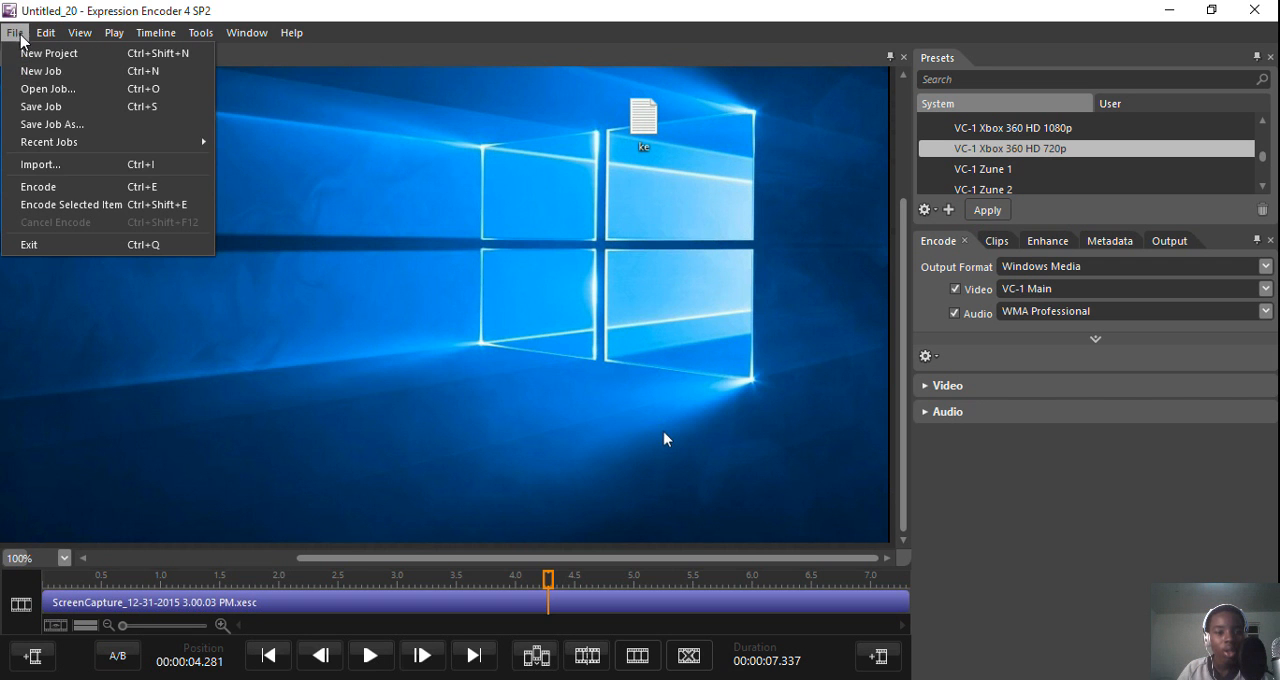
mouse_move(96, 192)
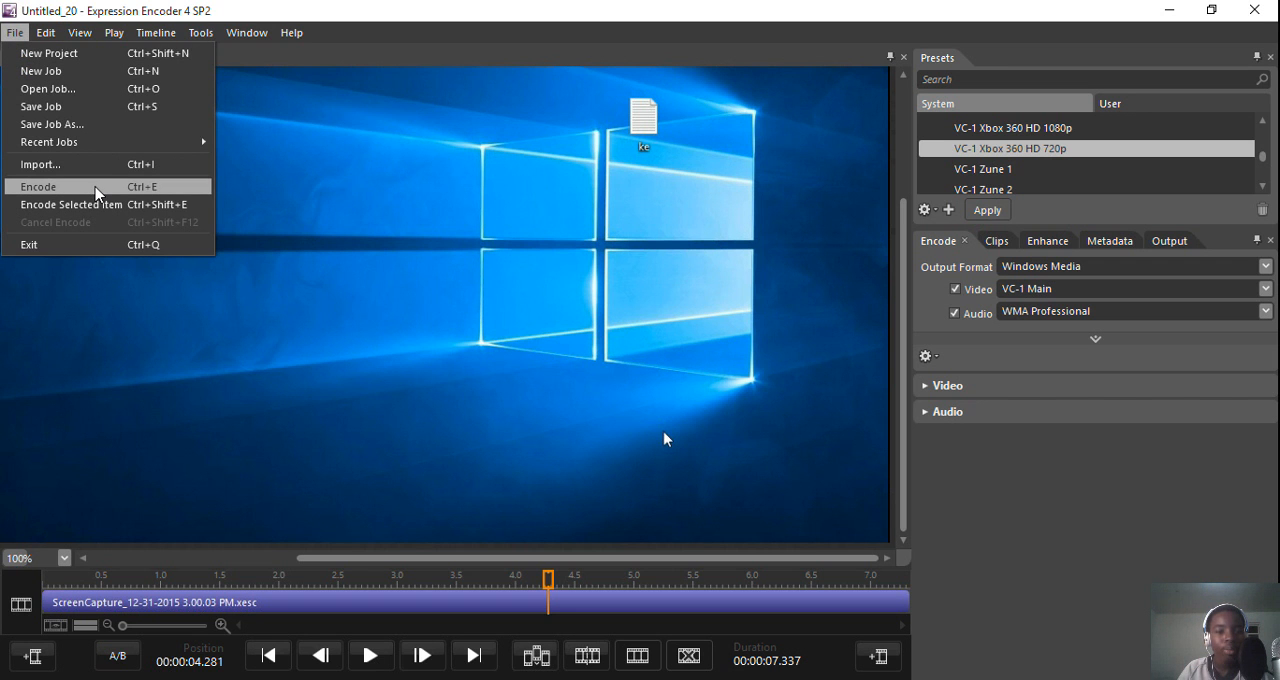